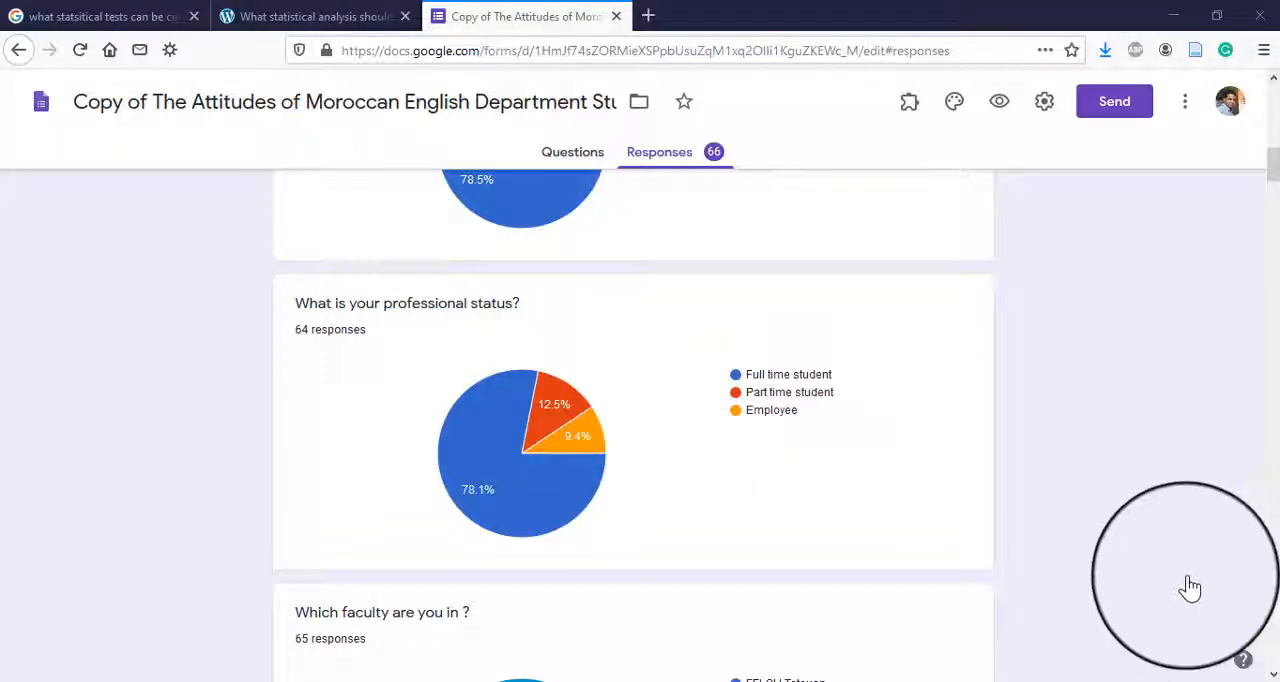
Step: Scroll through the Excel survey responses and bring up copy options for gadgets column J
scroll(down, 3)
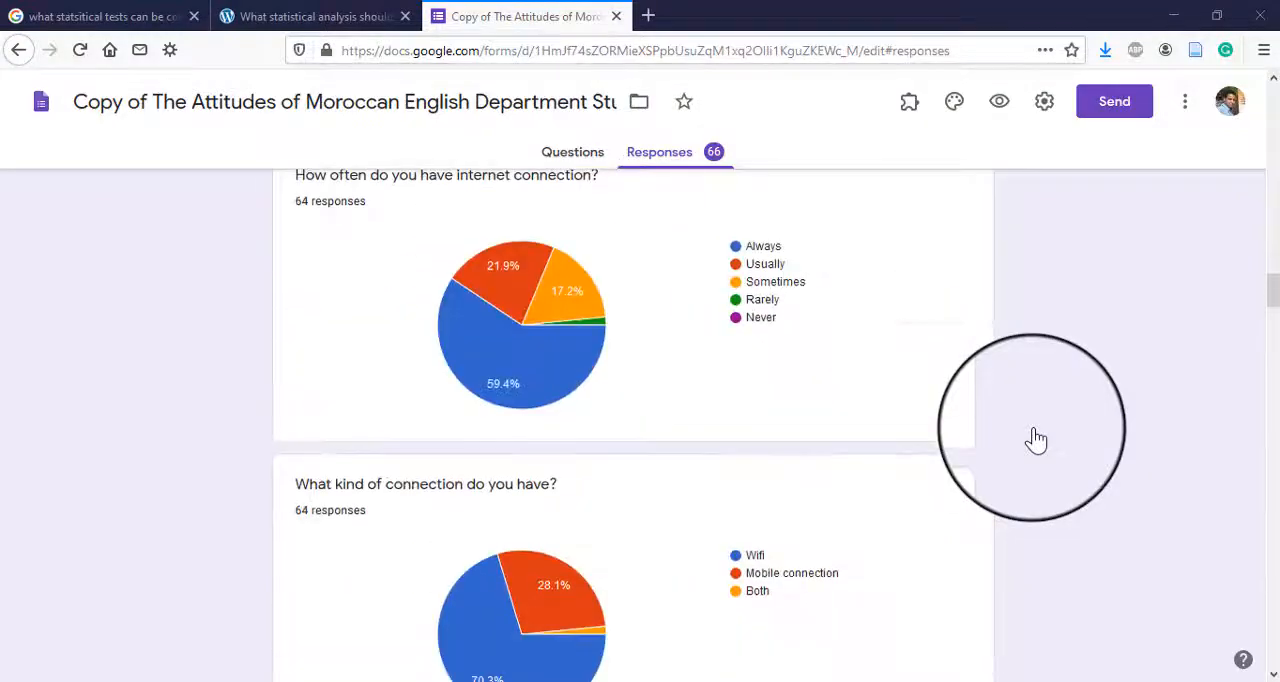
scroll(down, 3)
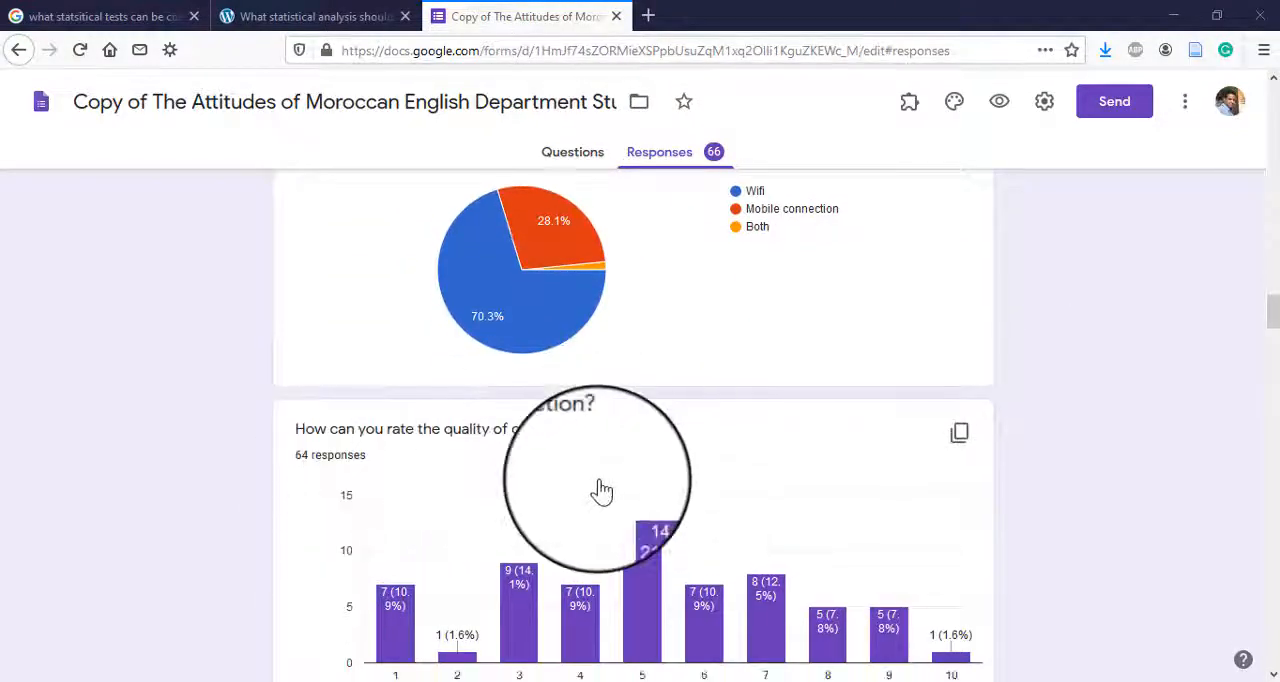
scroll(down, 3)
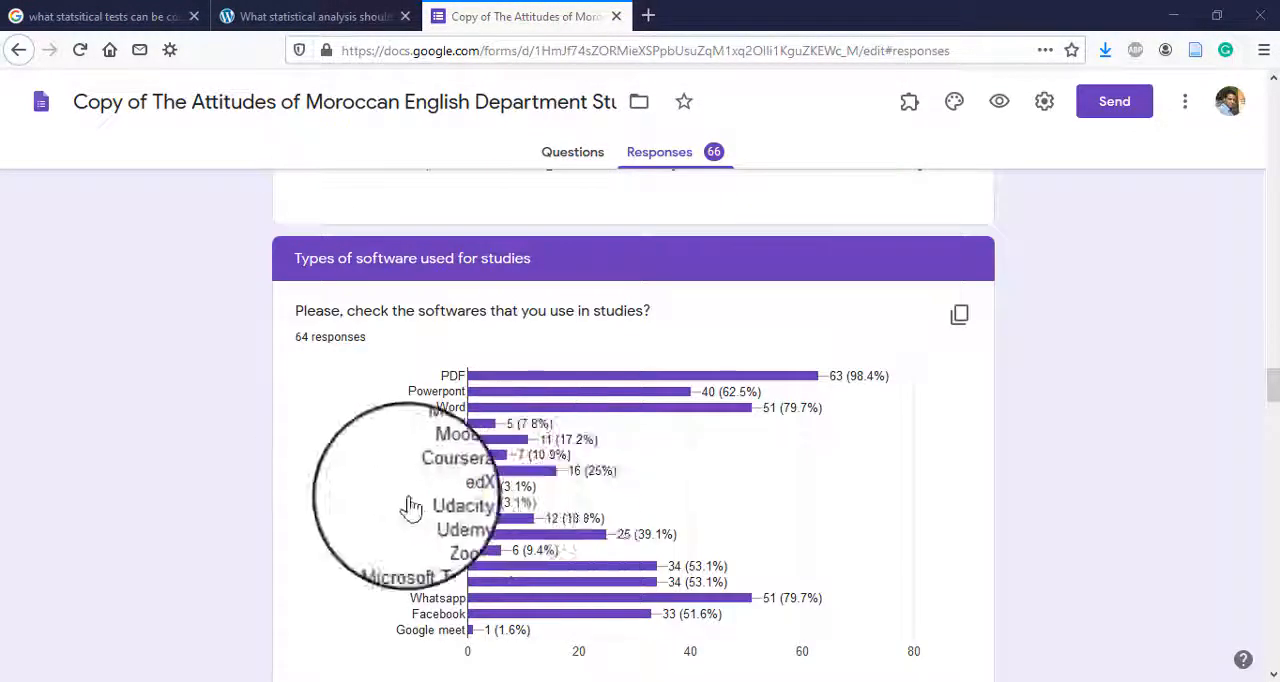
mouse_move(625, 478)
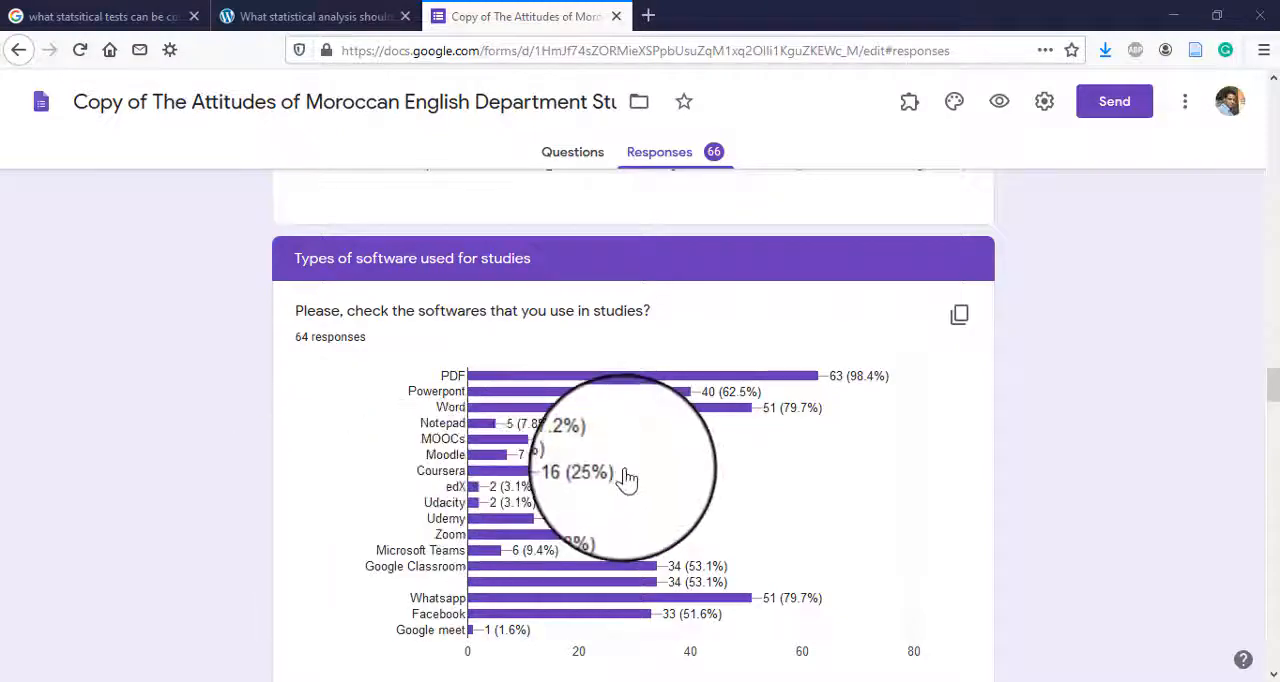
scroll(down, 3)
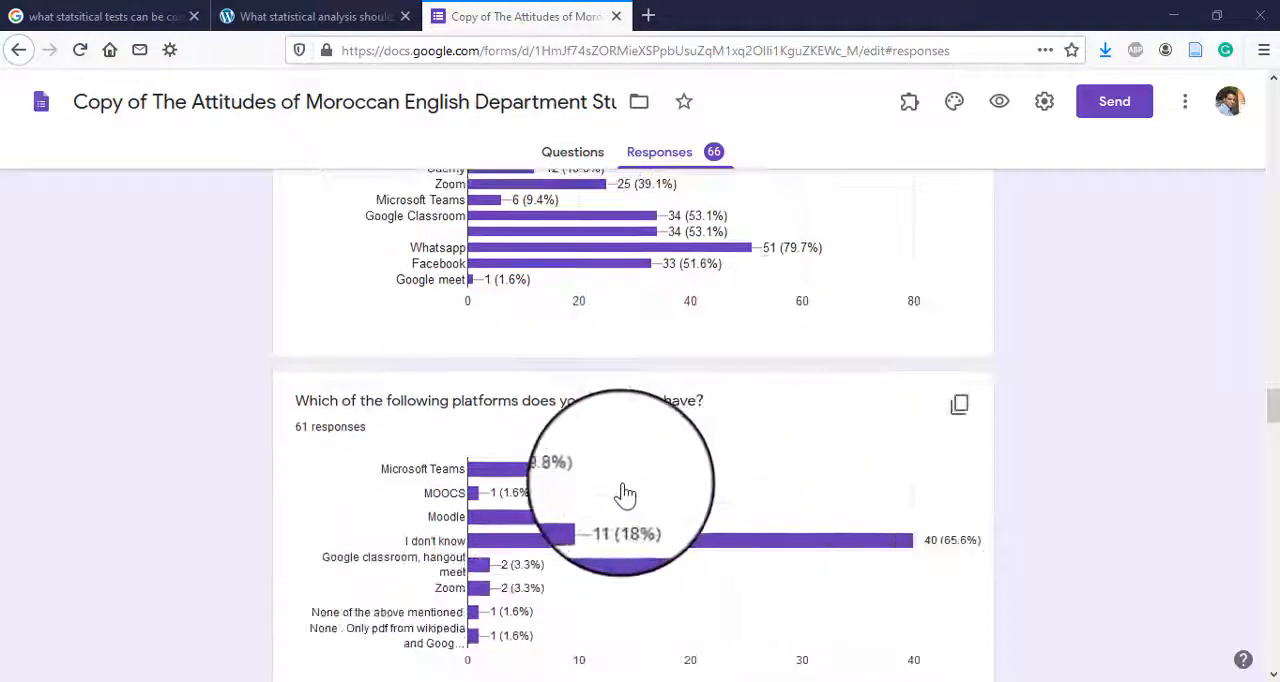
scroll(down, 3)
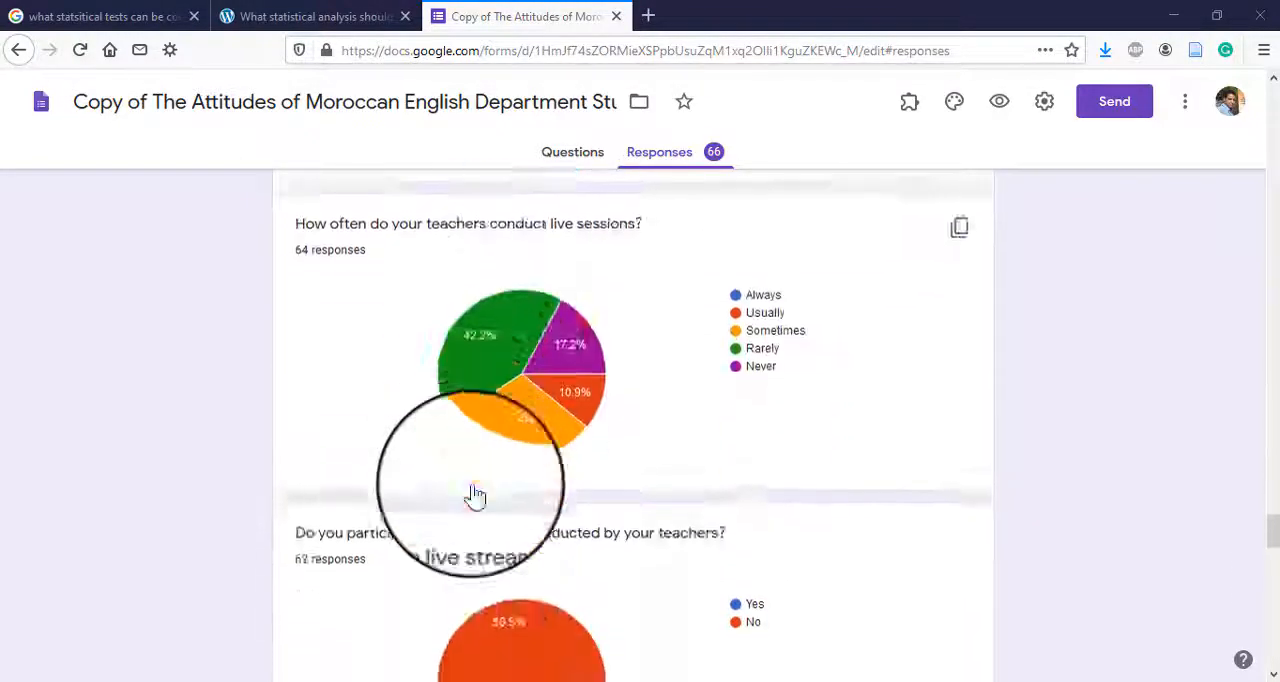
scroll(down, 3)
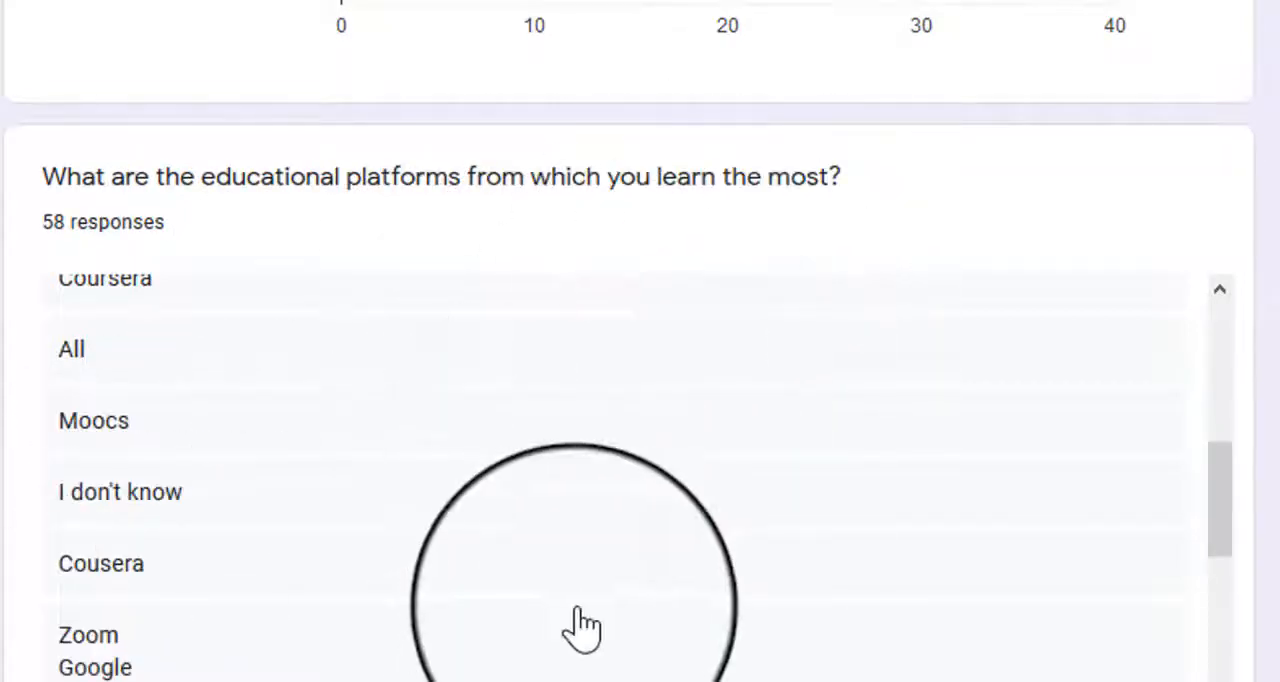
scroll(down, 3)
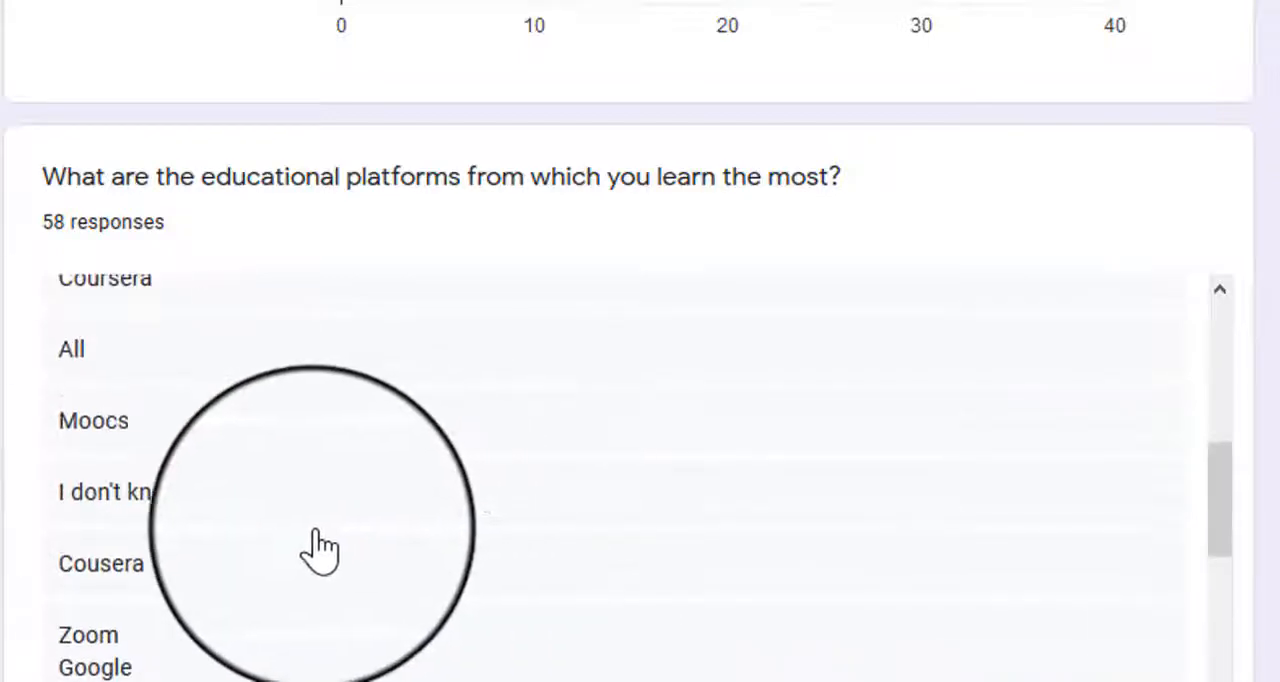
mouse_move(470, 615)
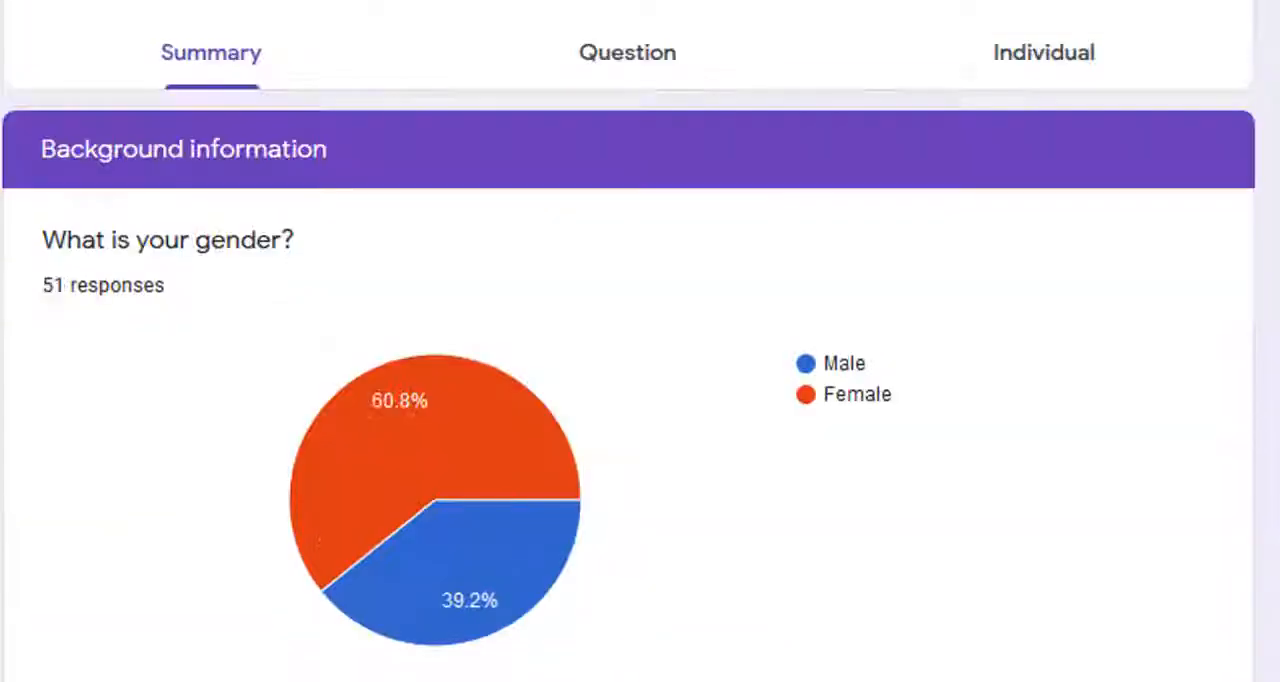
click(683, 16)
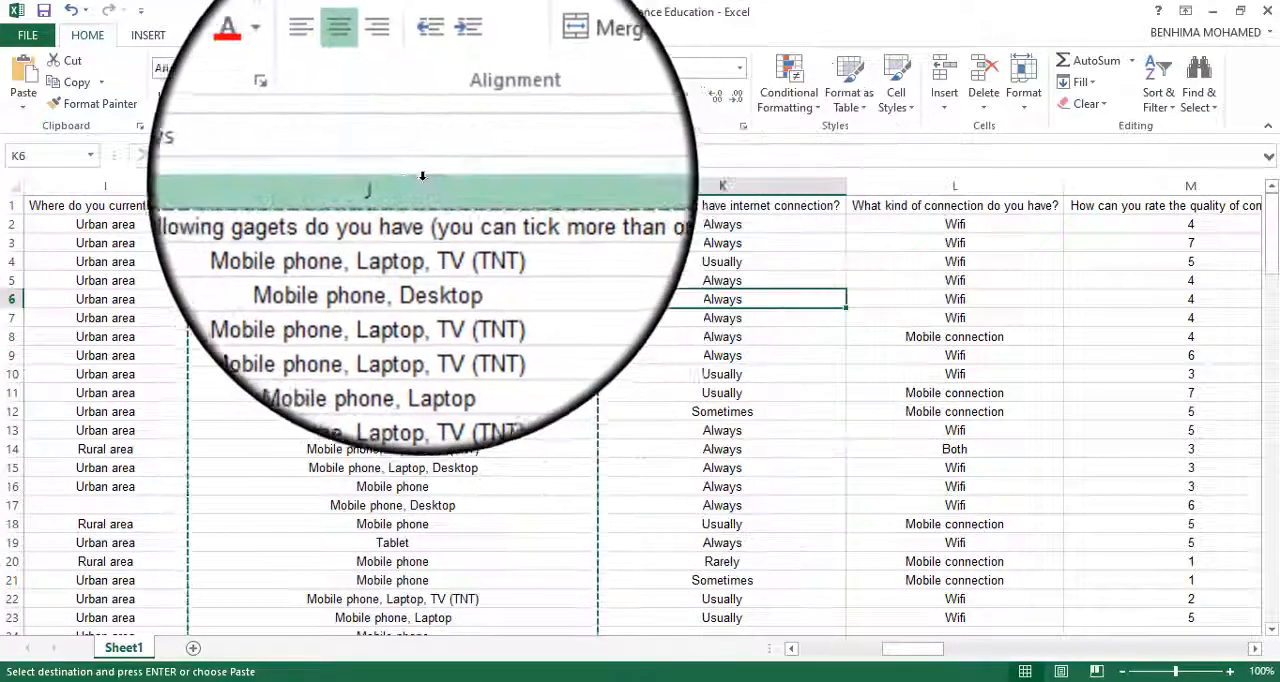
right_click(320, 140)
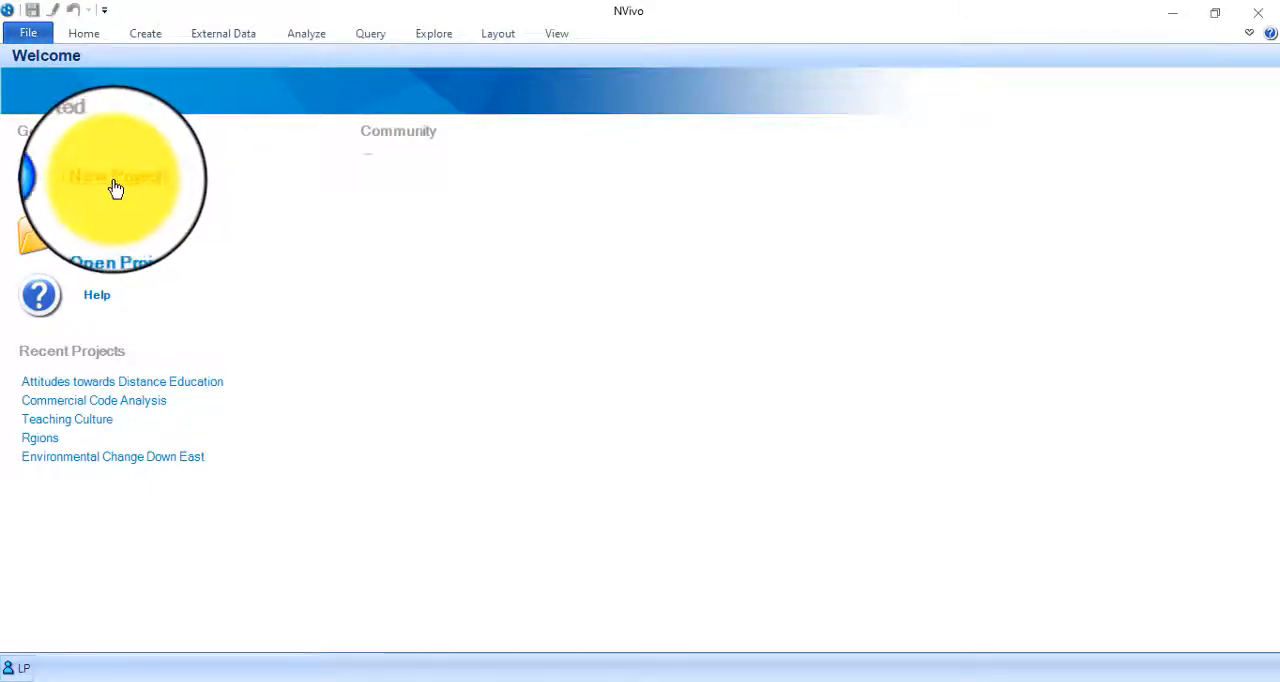
Step: Start a new NVivo project, enter the title 'Attitudes towards Distance Edcuation', and confirm
click(115, 176)
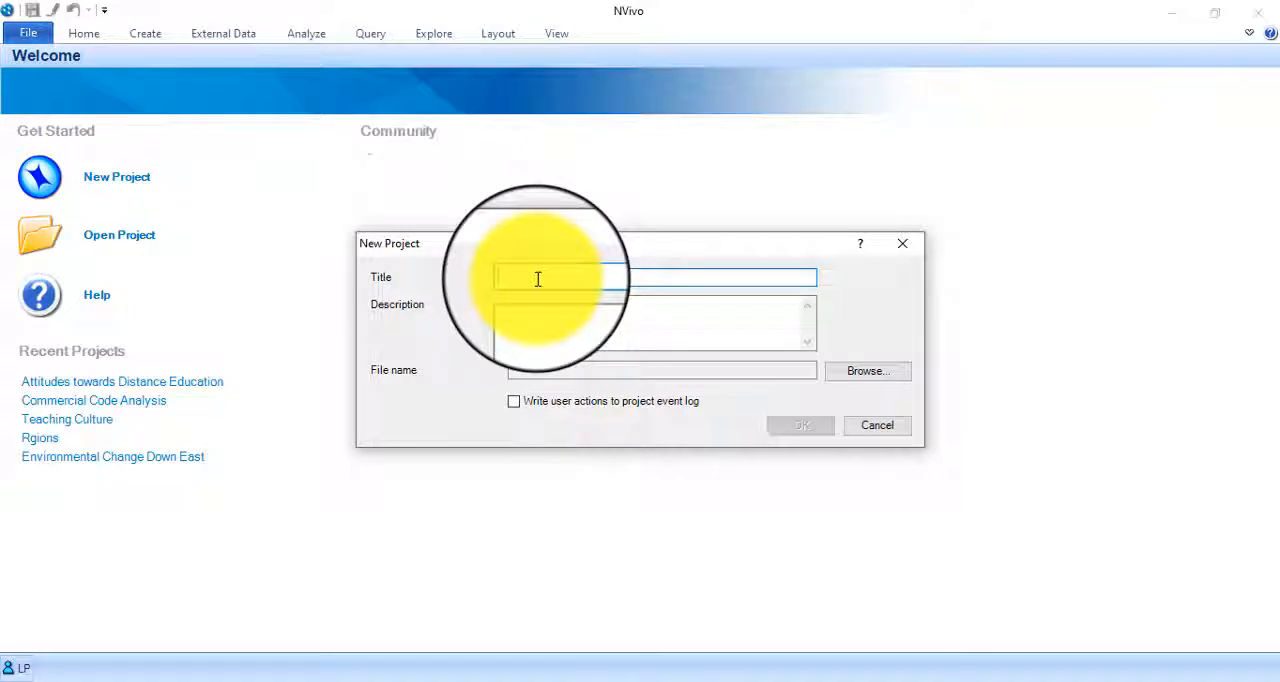
text(Attitud)
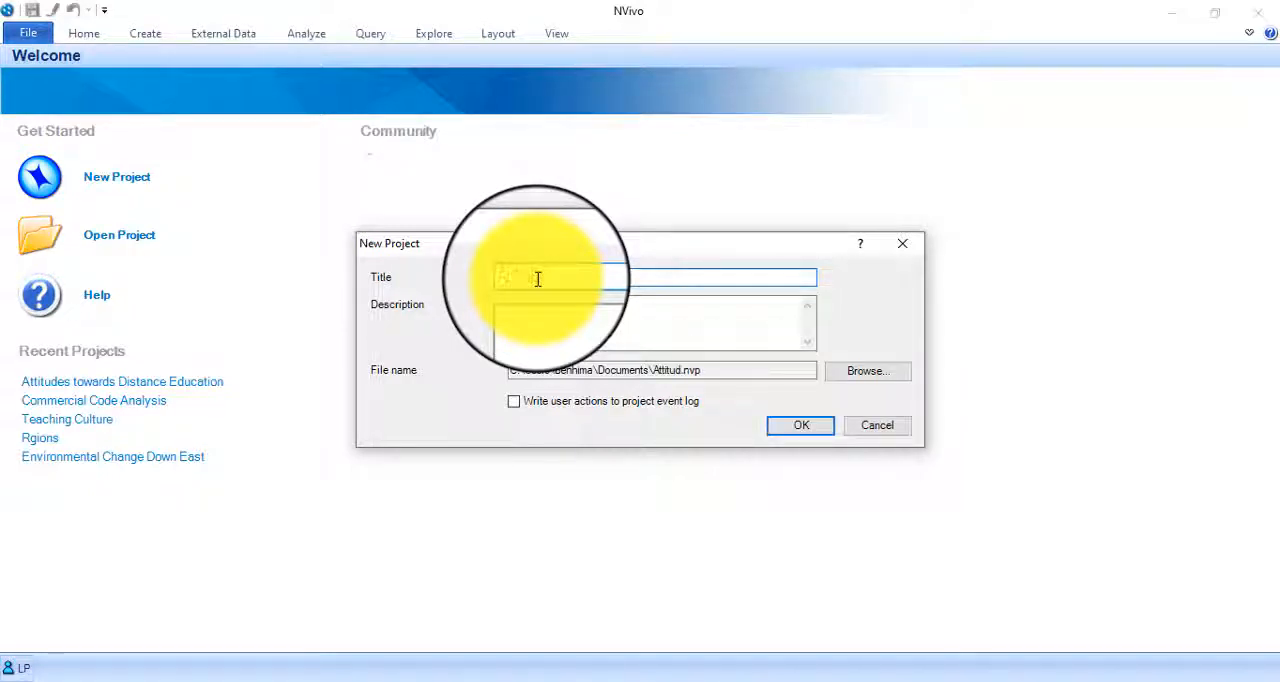
text(Attitudes towards)
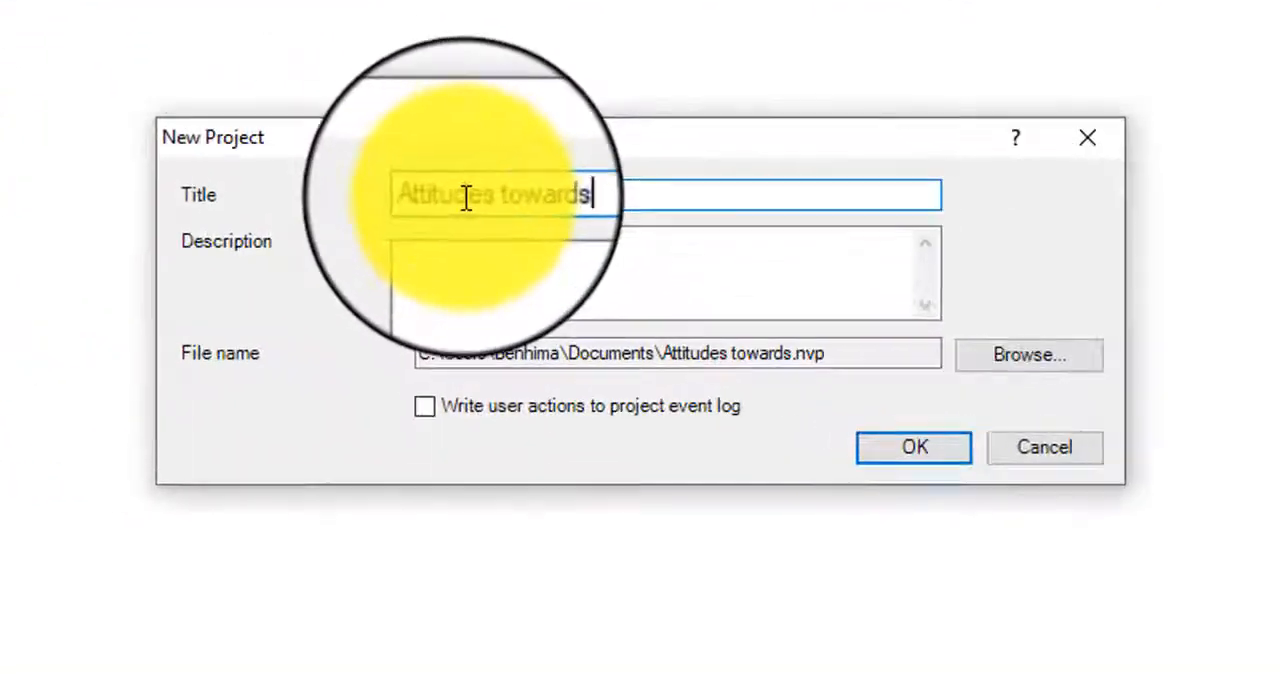
text(Distance)
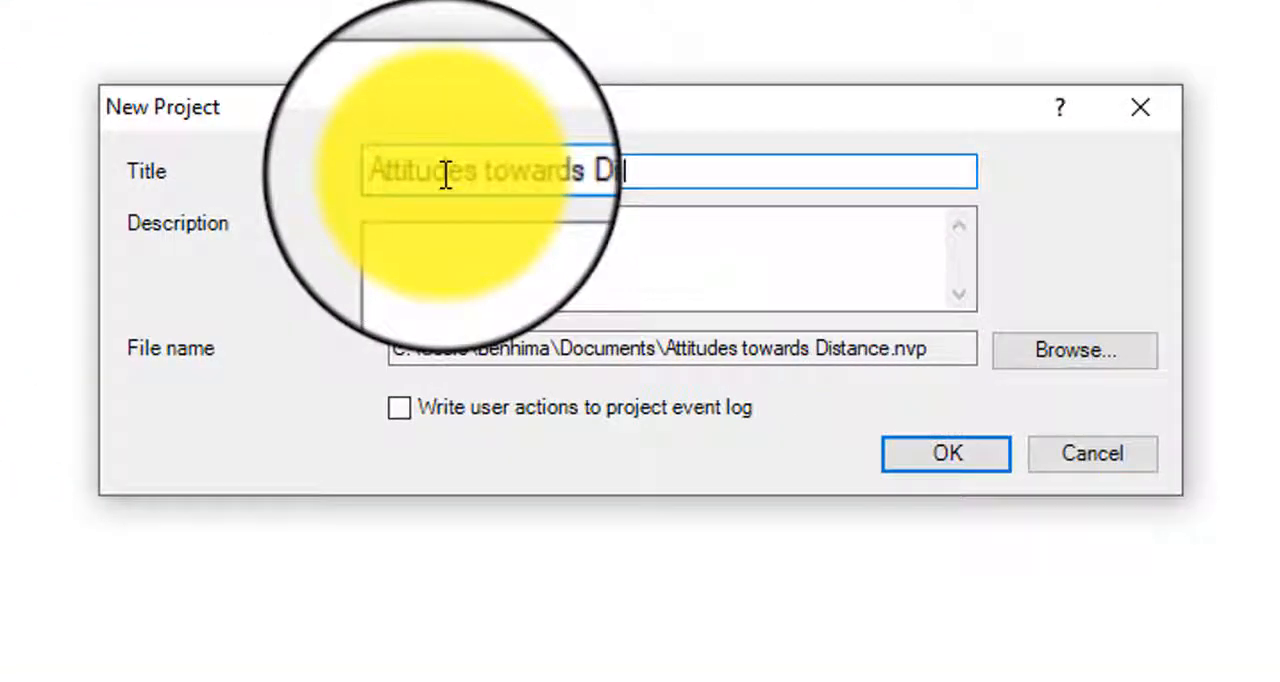
text(Edcuation)
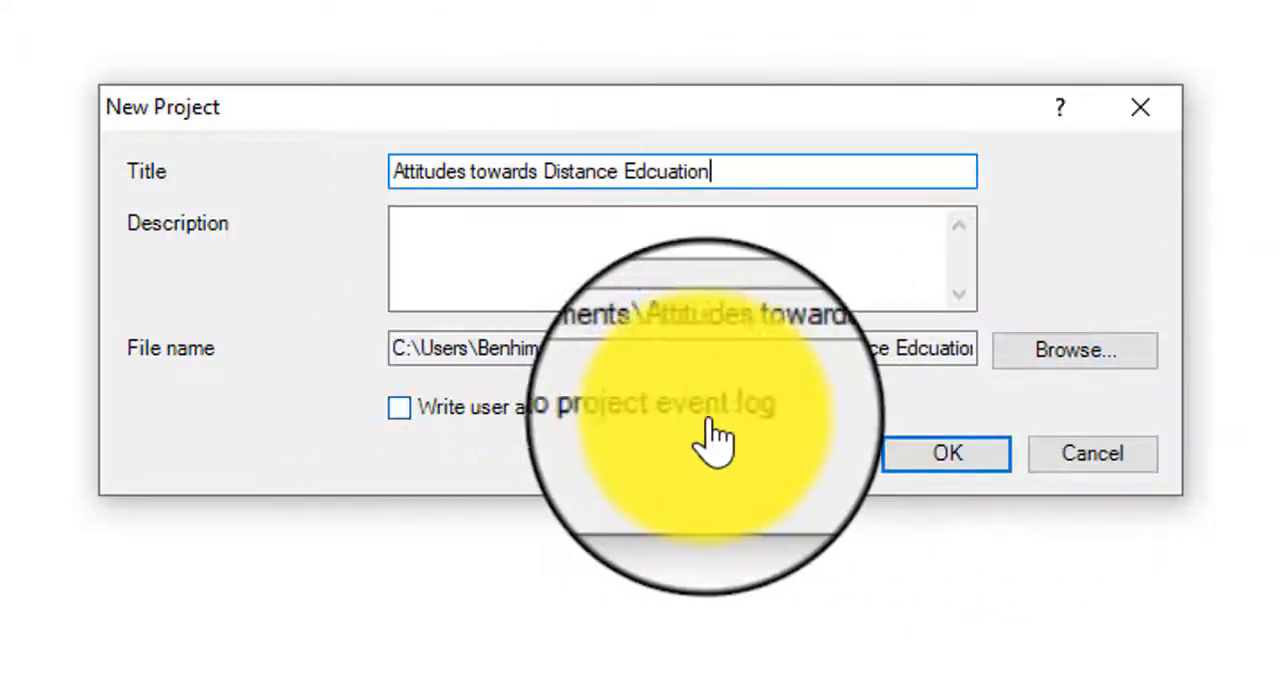
click(945, 453)
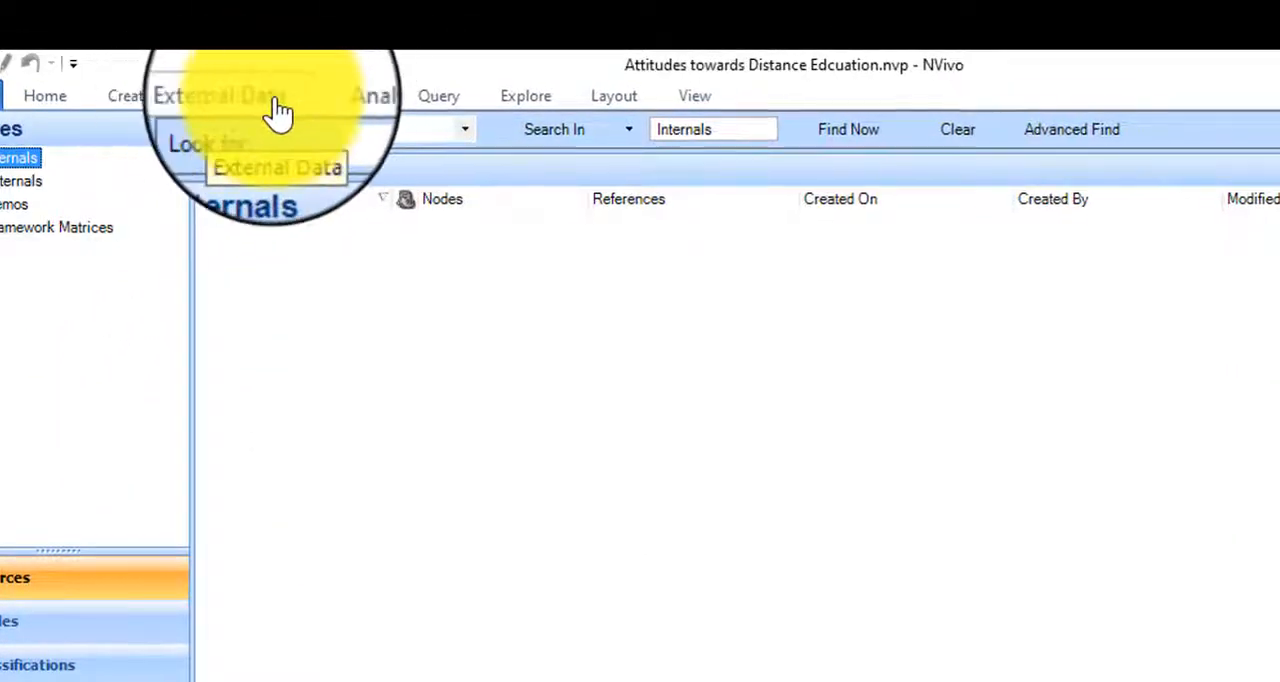
Step: Import '5 Gadgets NVIVO.xlsx' as a dataset, accepting Sheet1 and the default field settings
click(215, 95)
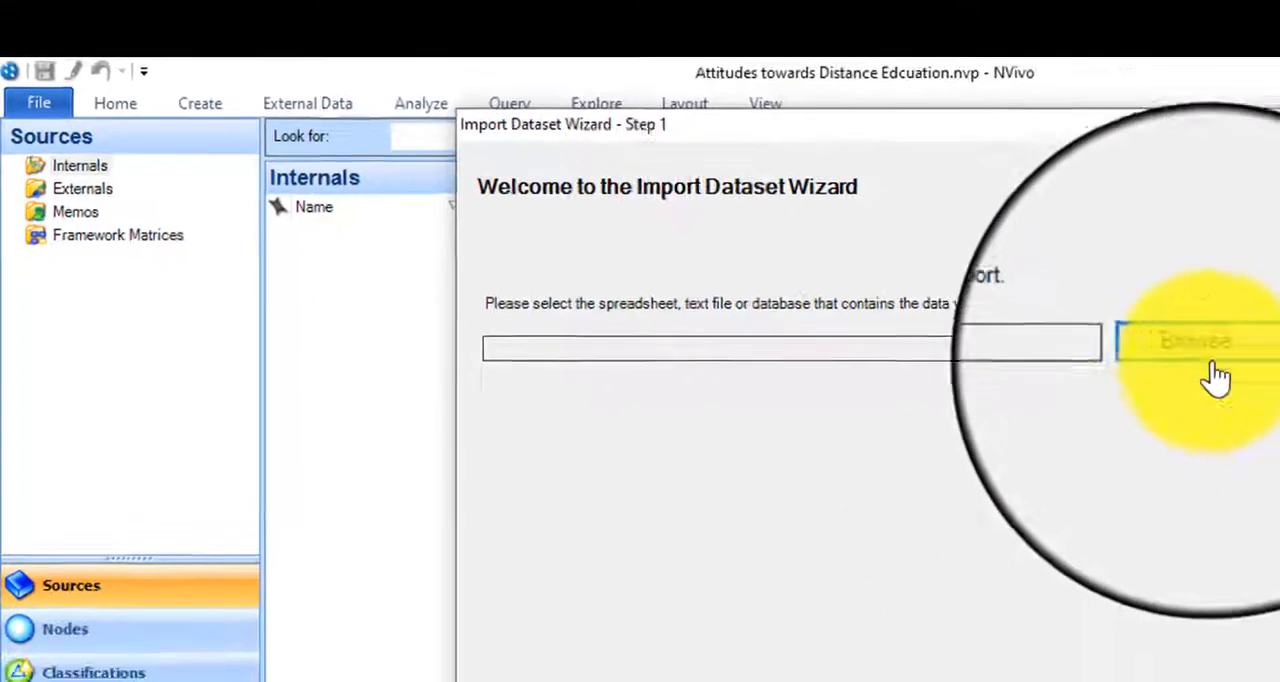
click(1195, 340)
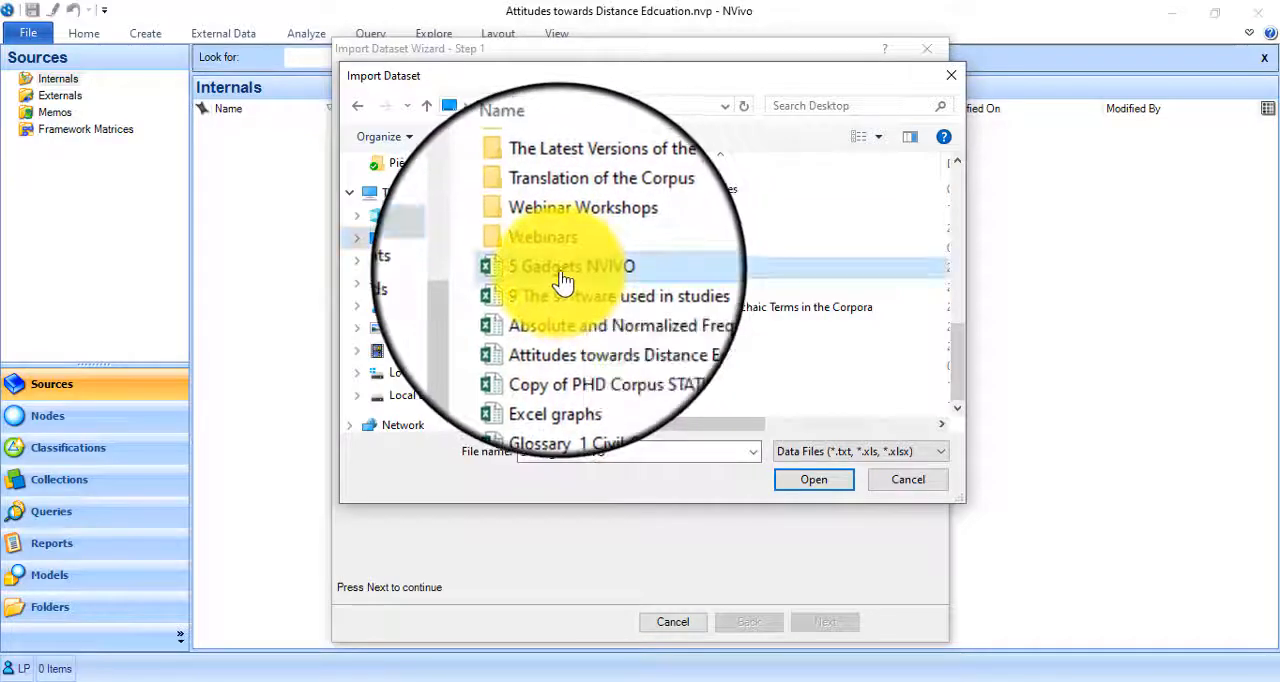
click(567, 267)
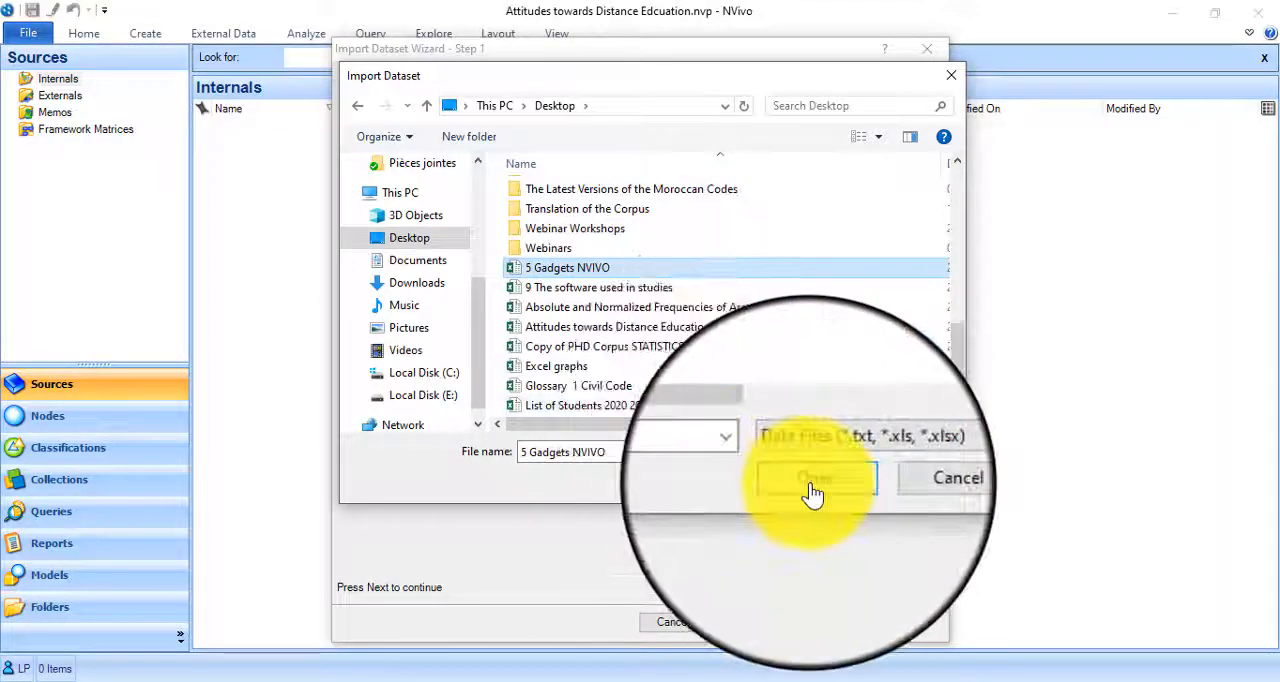
click(813, 478)
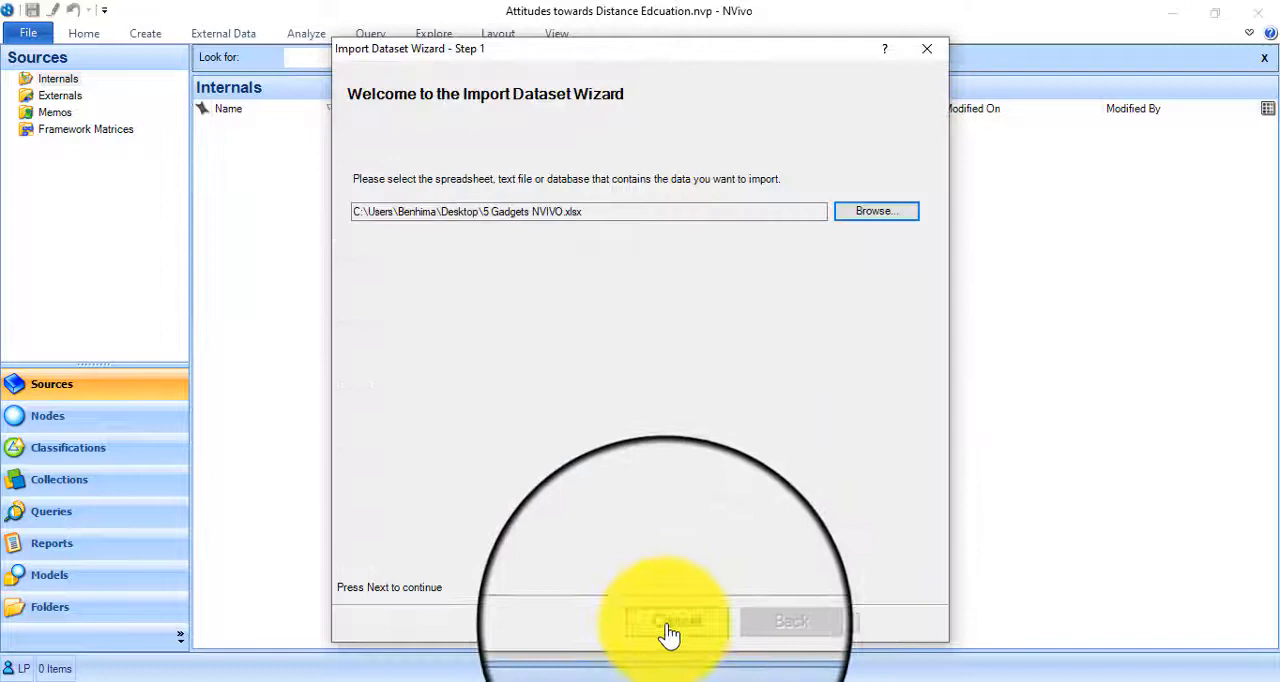
click(675, 621)
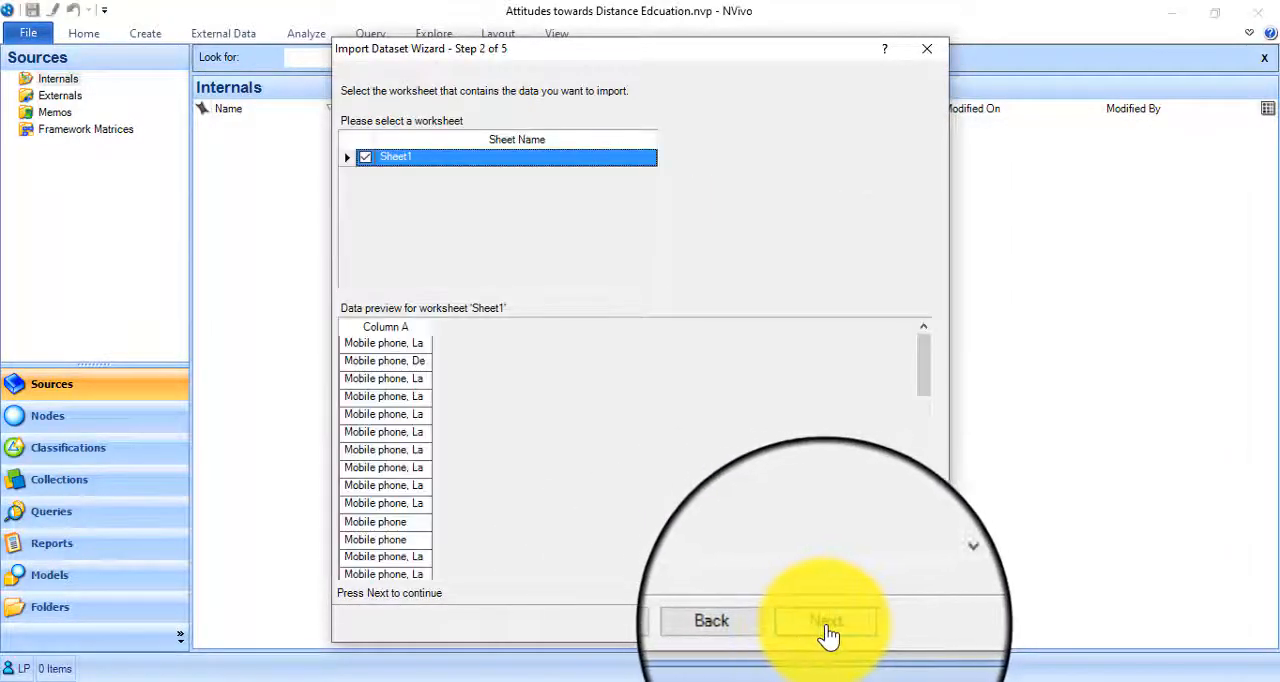
click(825, 620)
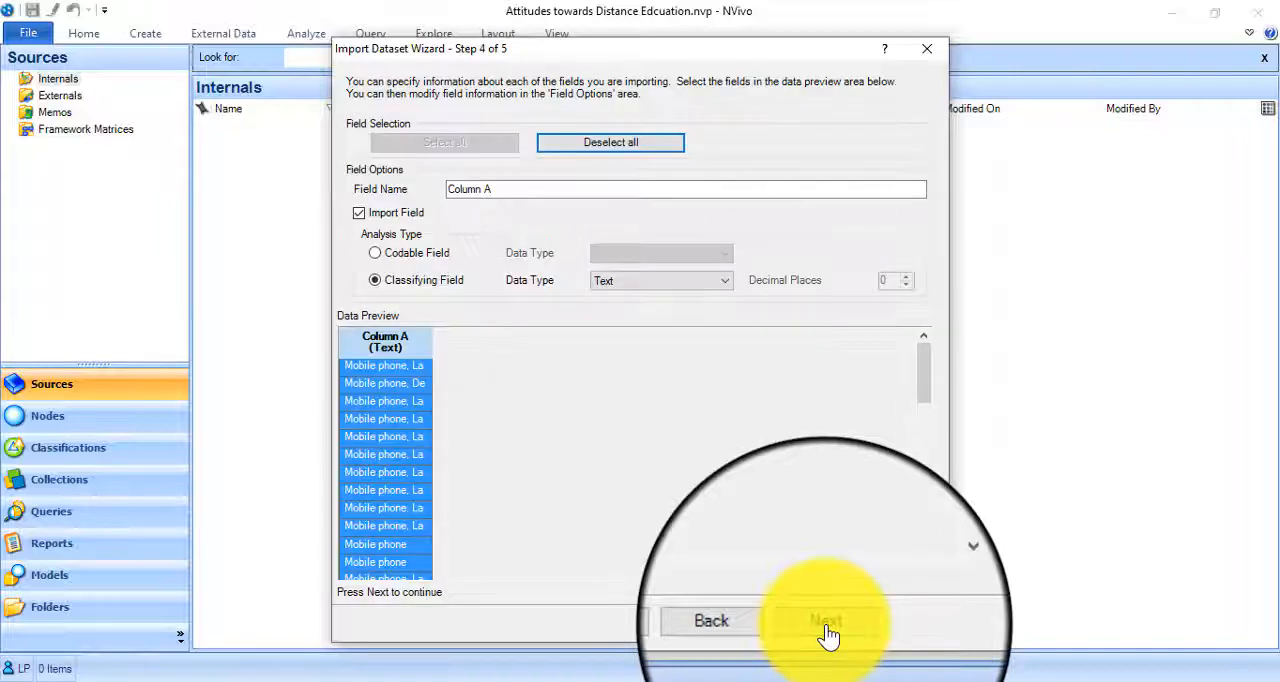
click(825, 620)
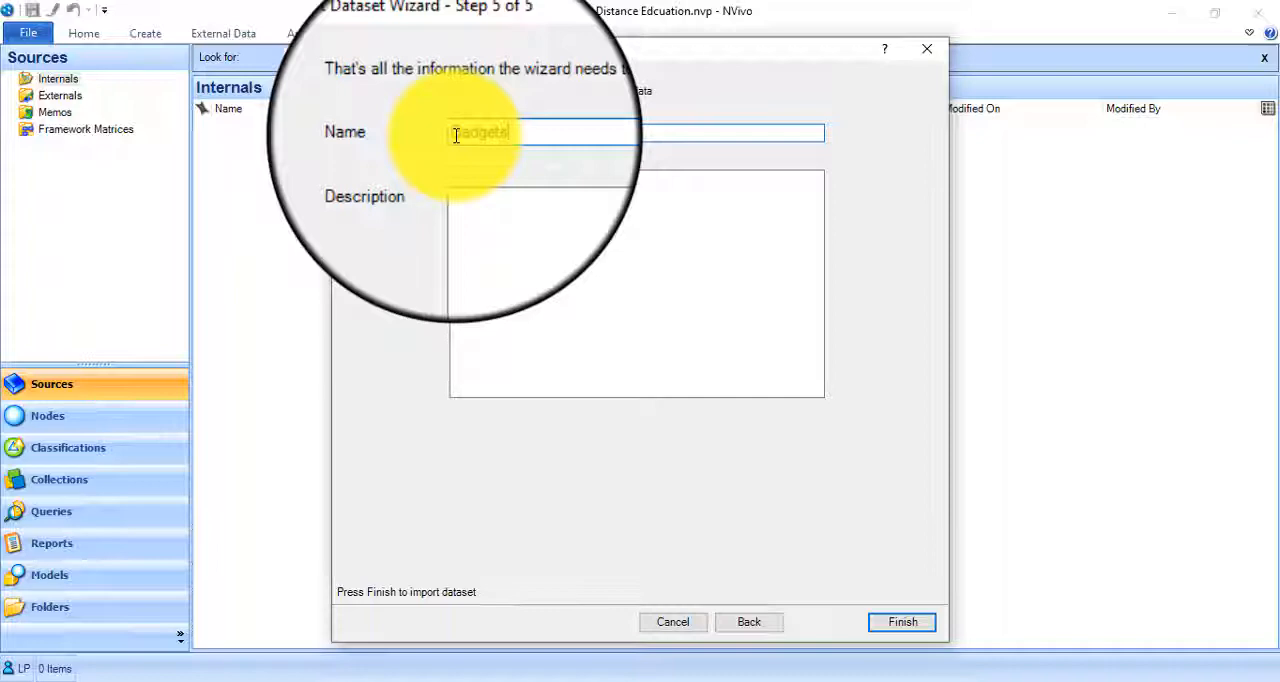
click(901, 621)
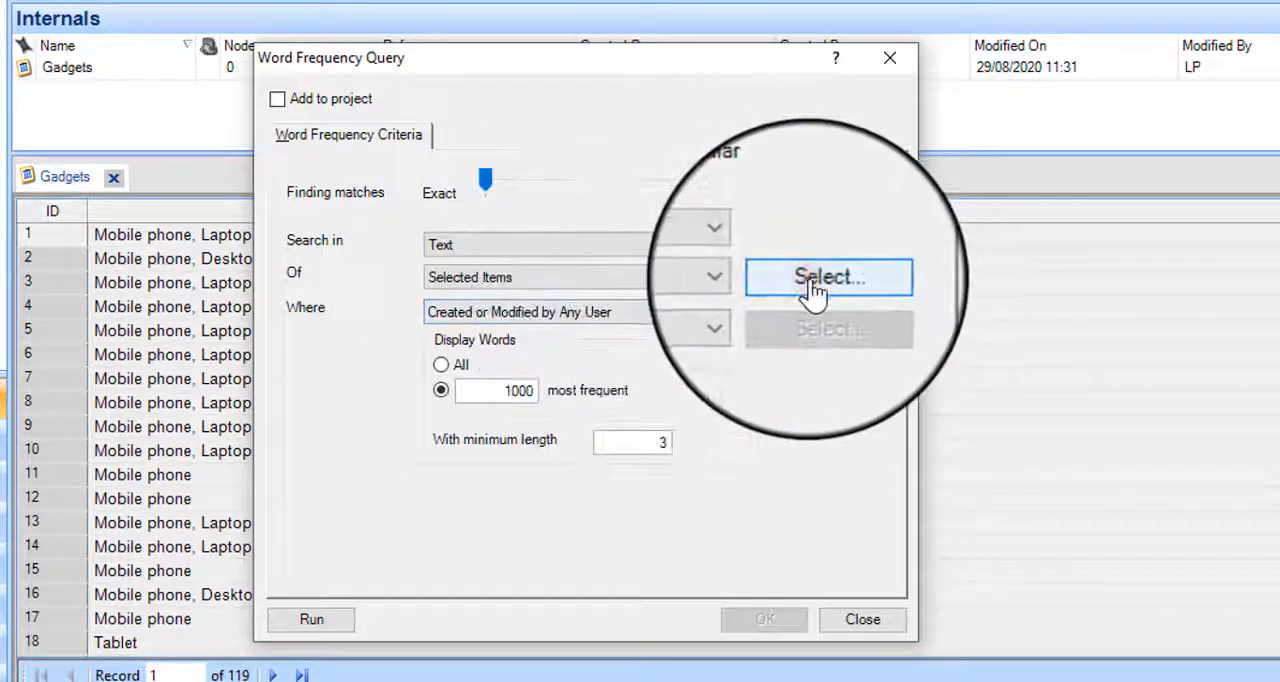
Step: Run a word frequency query limited to the Gadgets dataset, displaying all words
click(828, 277)
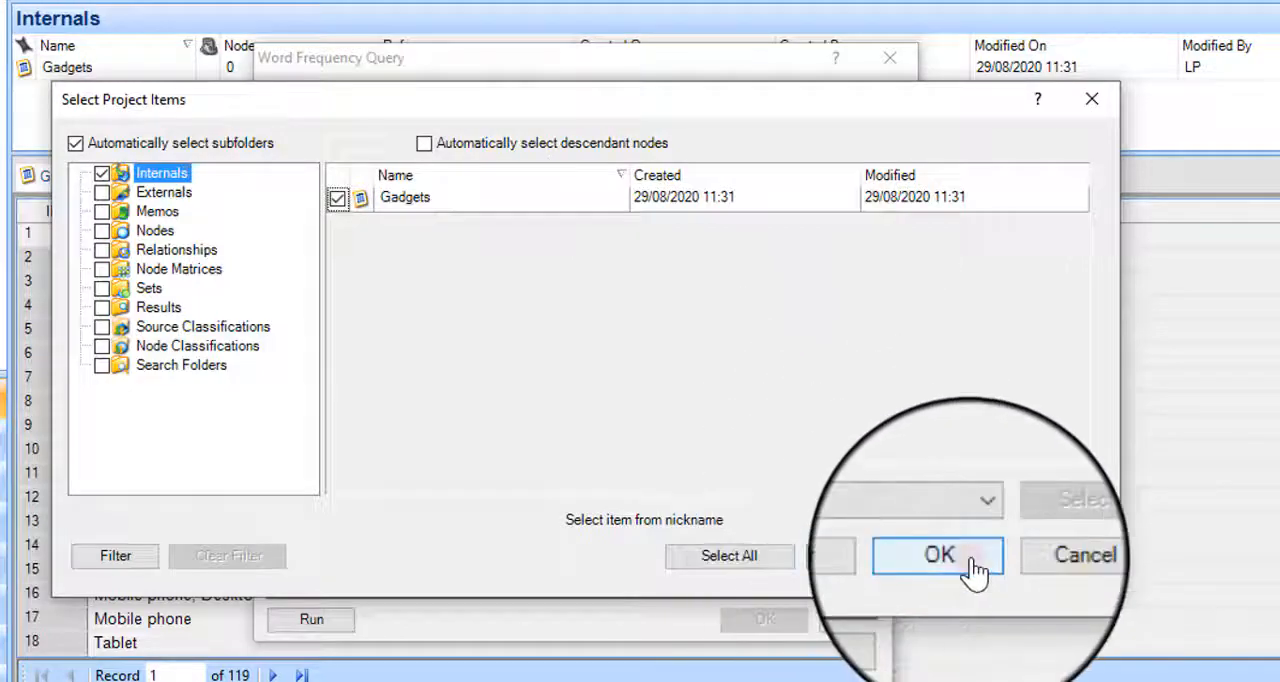
click(937, 555)
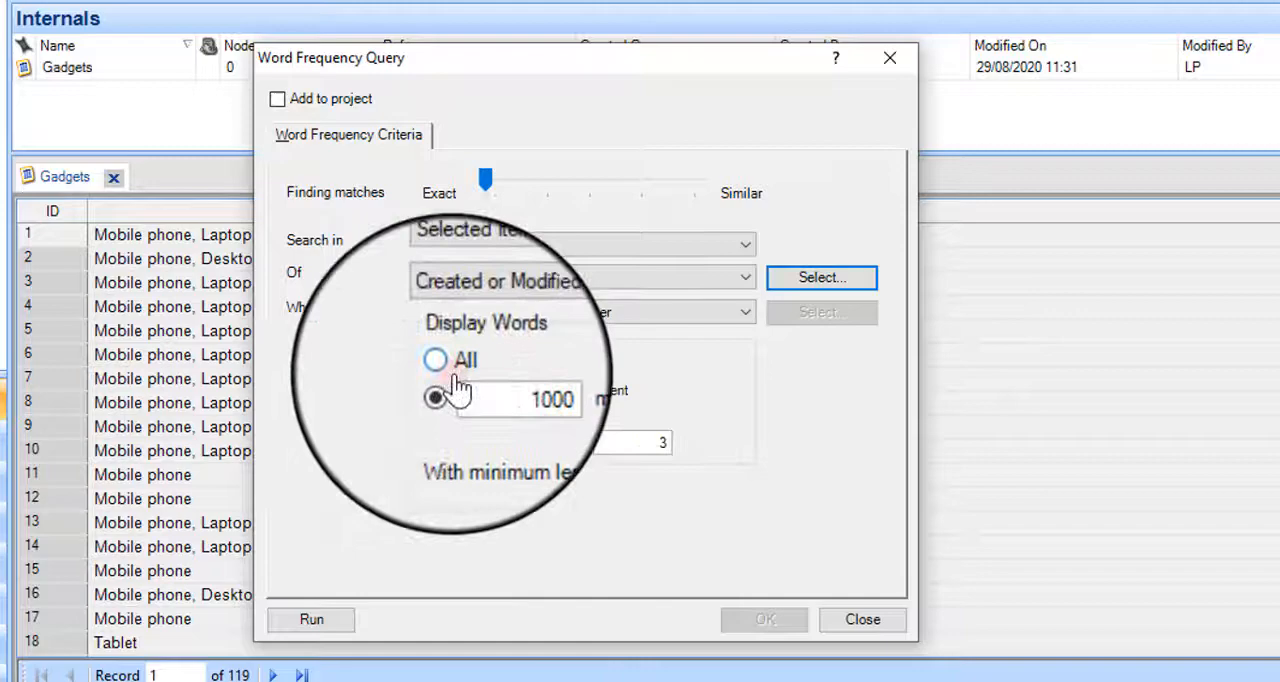
click(435, 360)
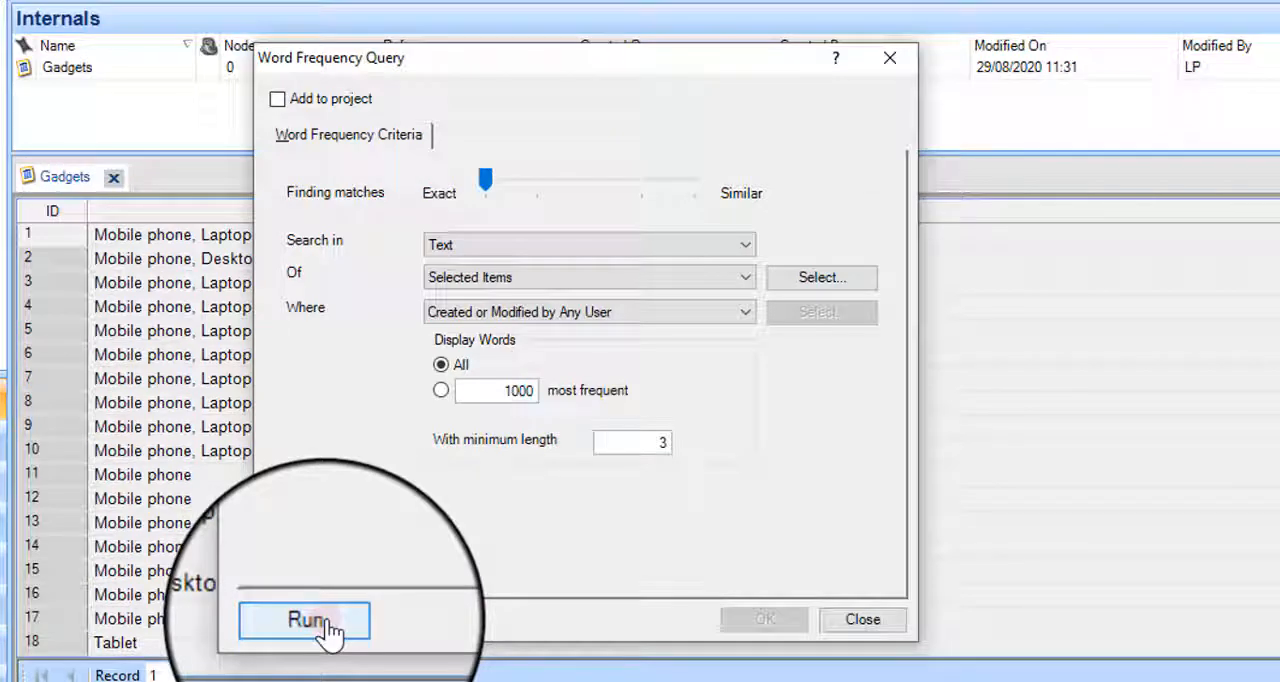
click(305, 619)
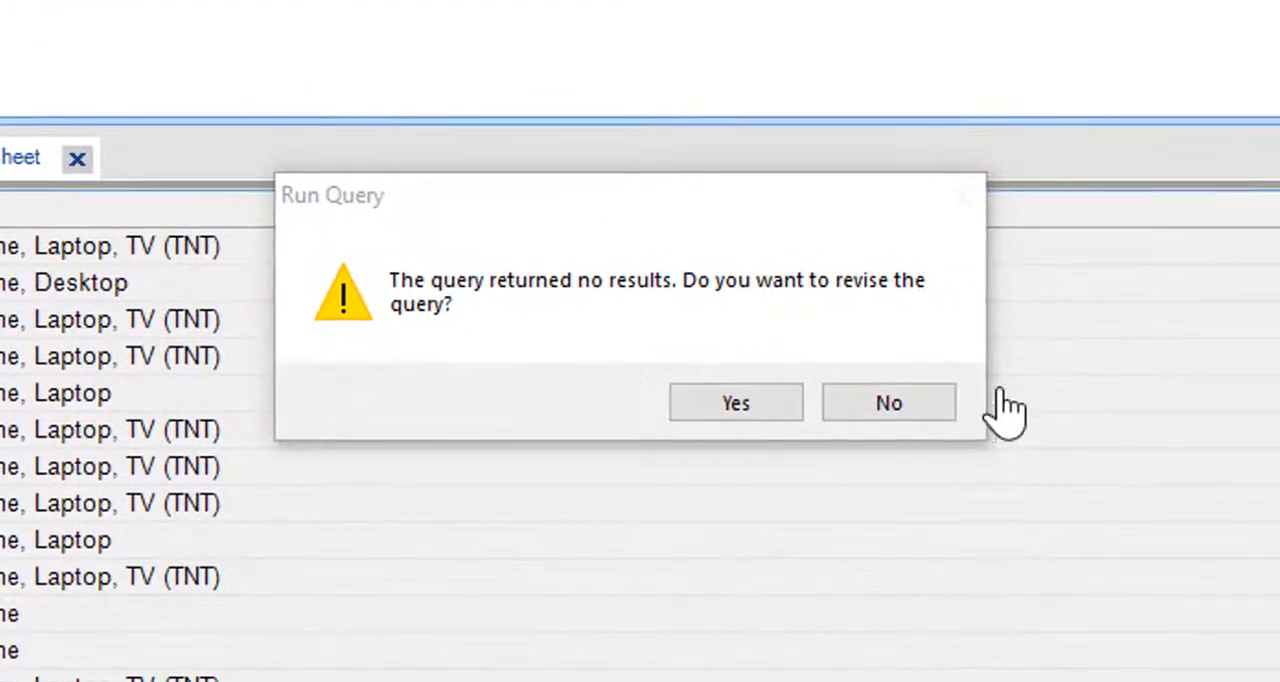
Step: Decline to revise the query when NVivo reports no results
click(888, 402)
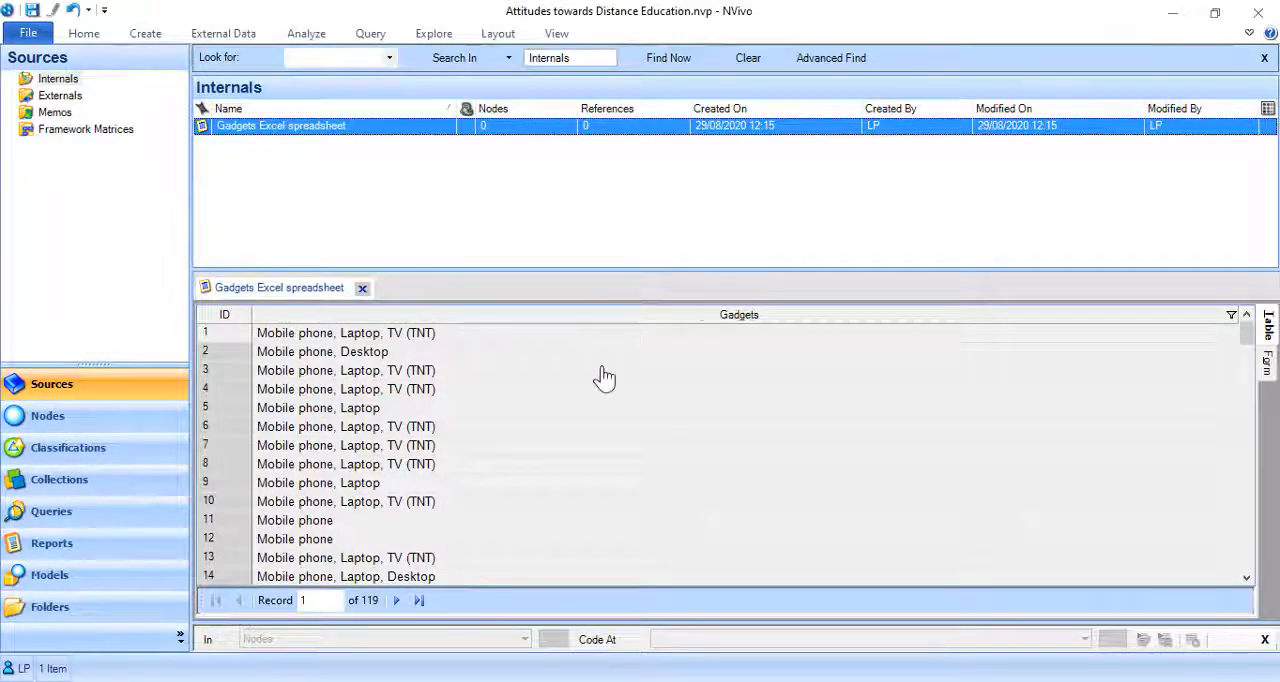
mouse_move(715, 349)
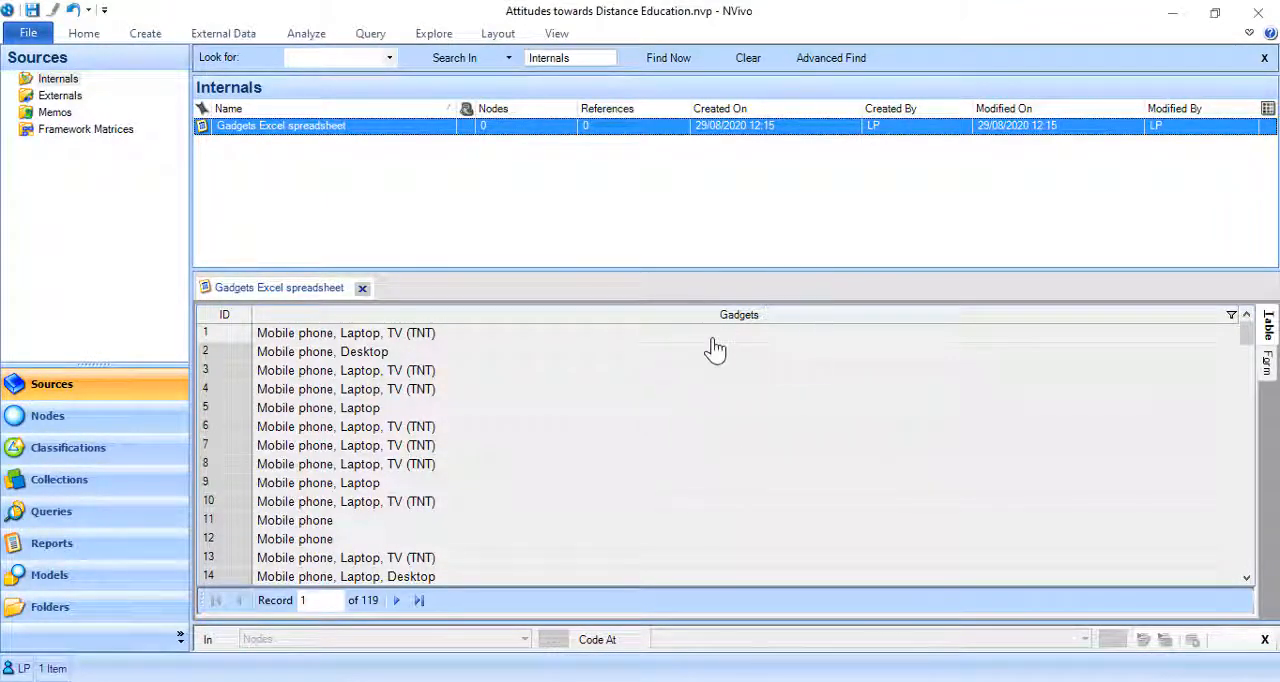
mouse_move(685, 352)
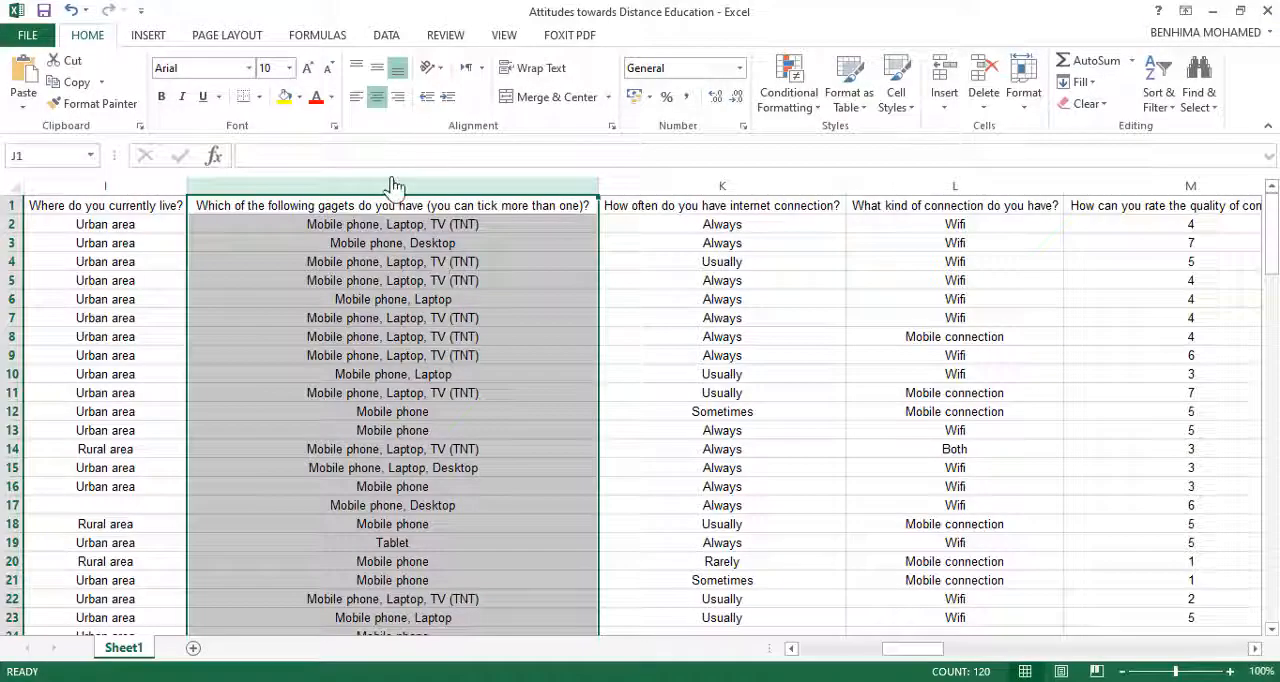
Step: Paste the gadget answers into a new Notepad note, try Save As, then discard it unsaved
right_click(392, 186)
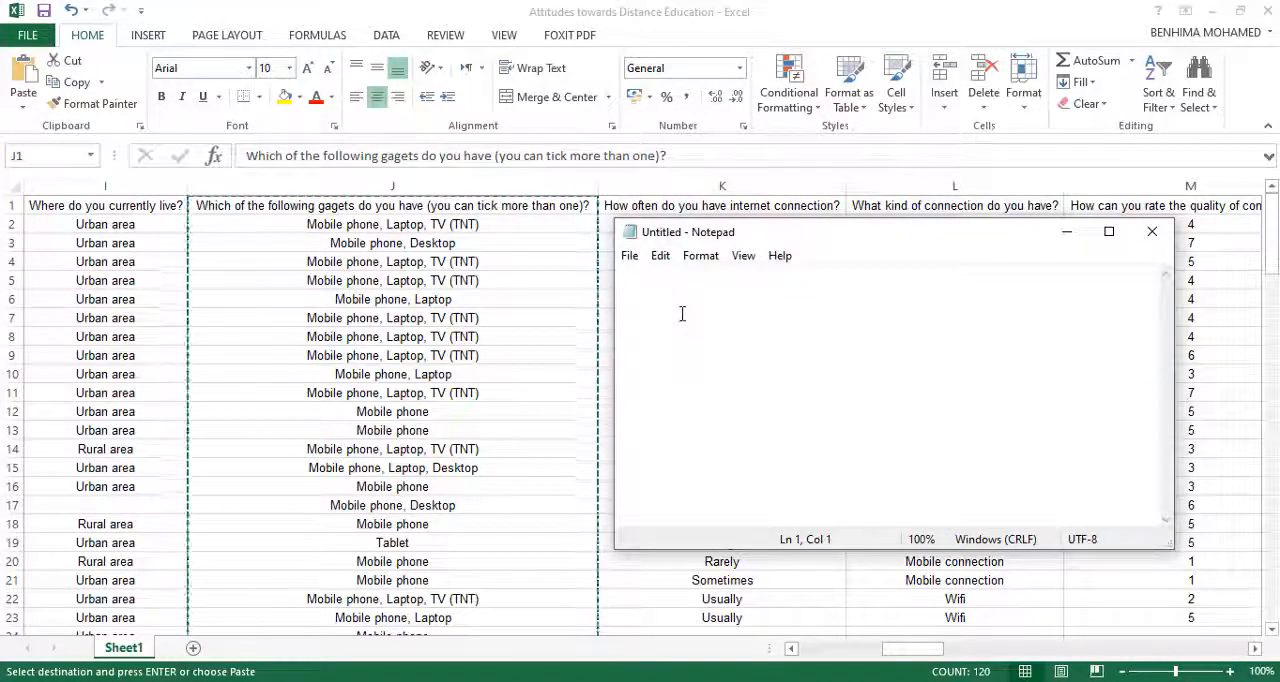
key(ctrl+v)
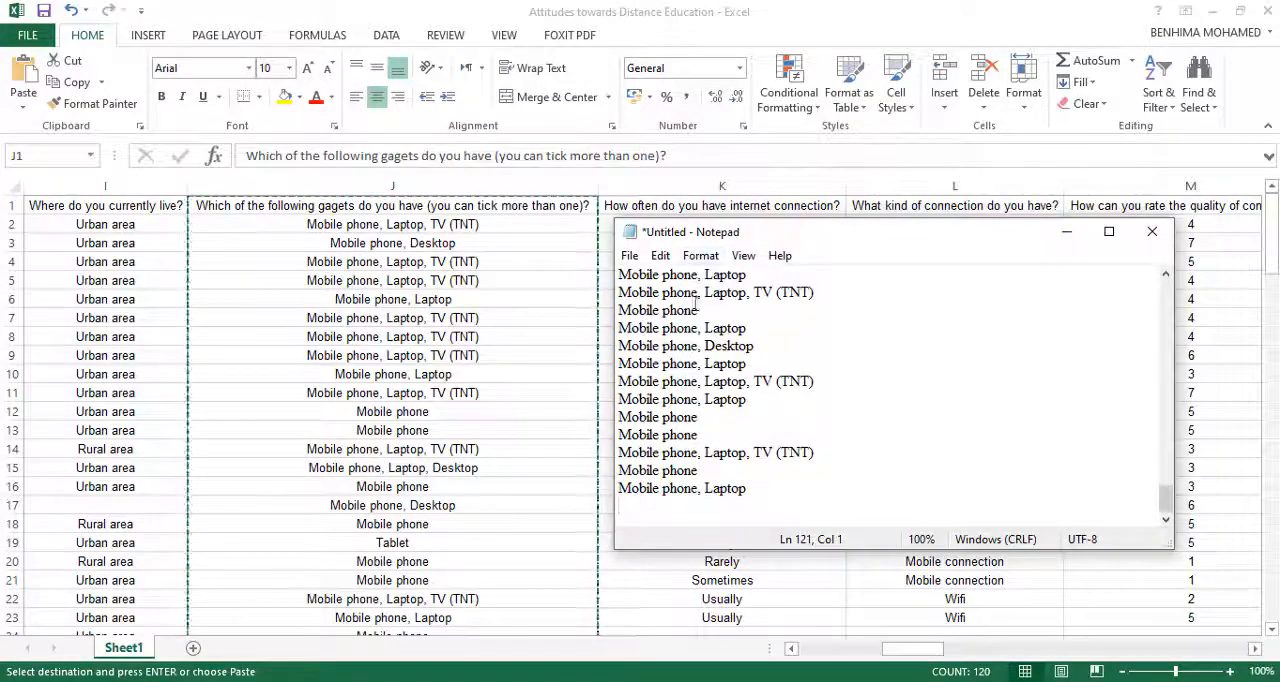
mouse_move(1057, 261)
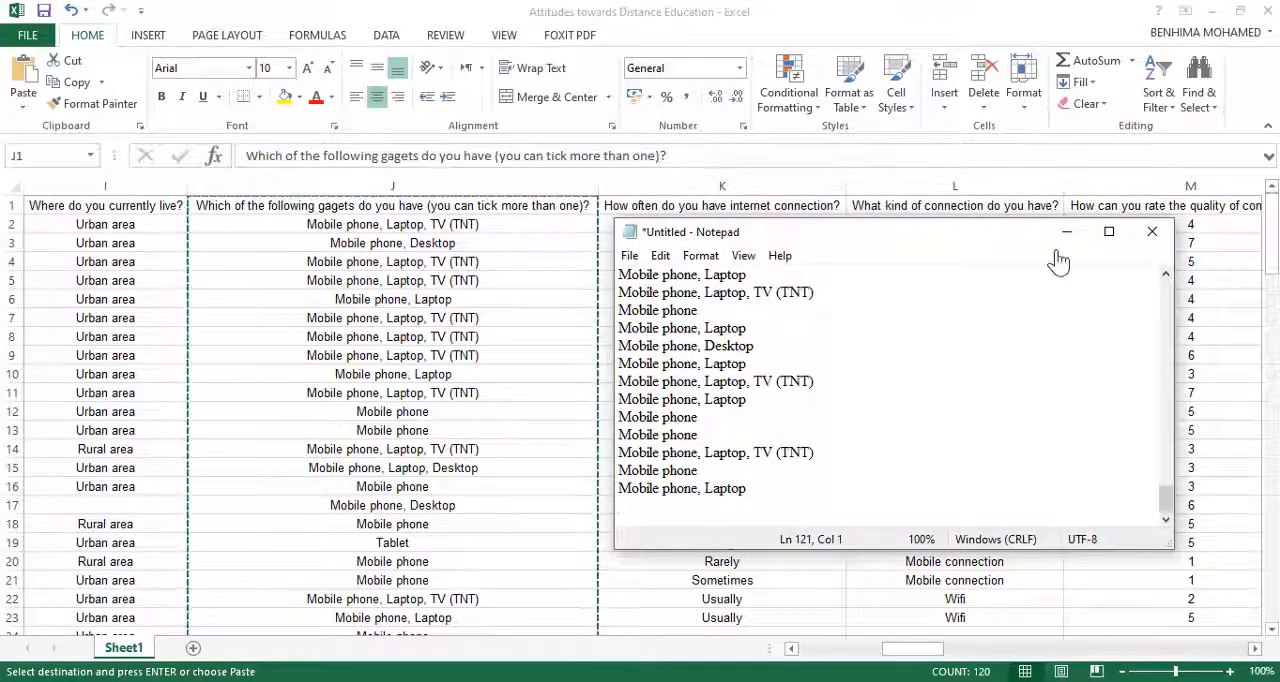
click(630, 255)
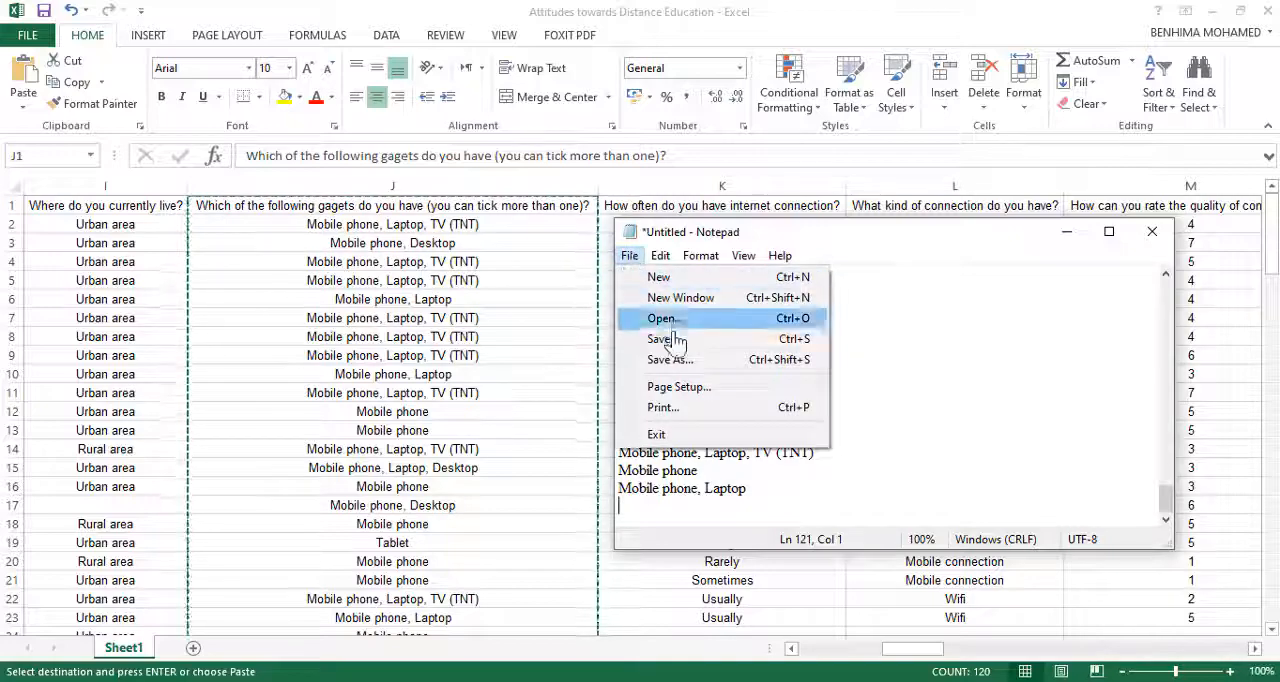
click(669, 359)
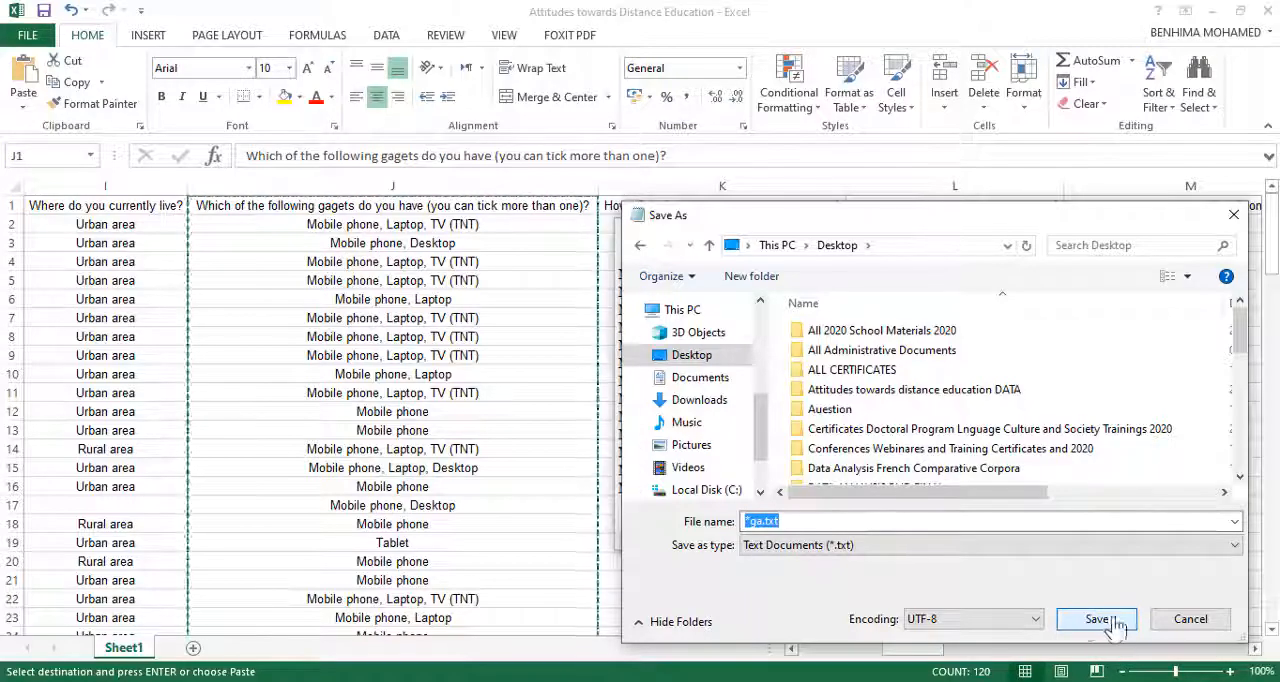
mouse_move(1236, 235)
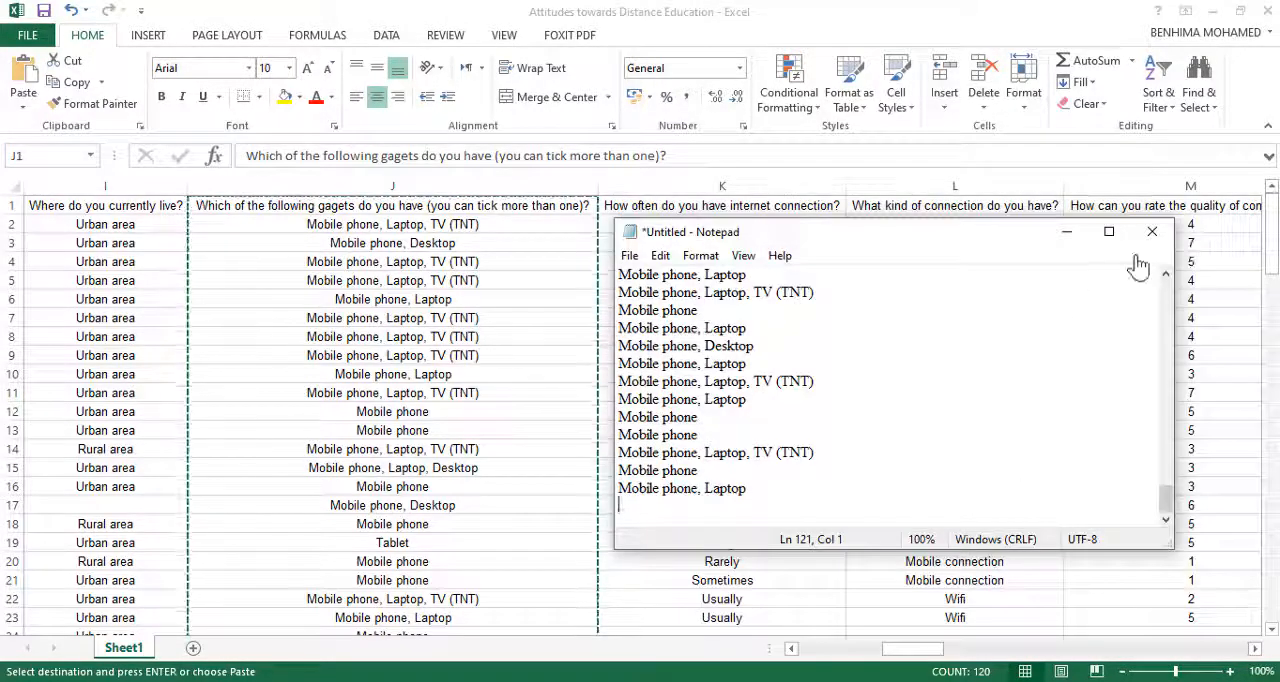
click(1151, 231)
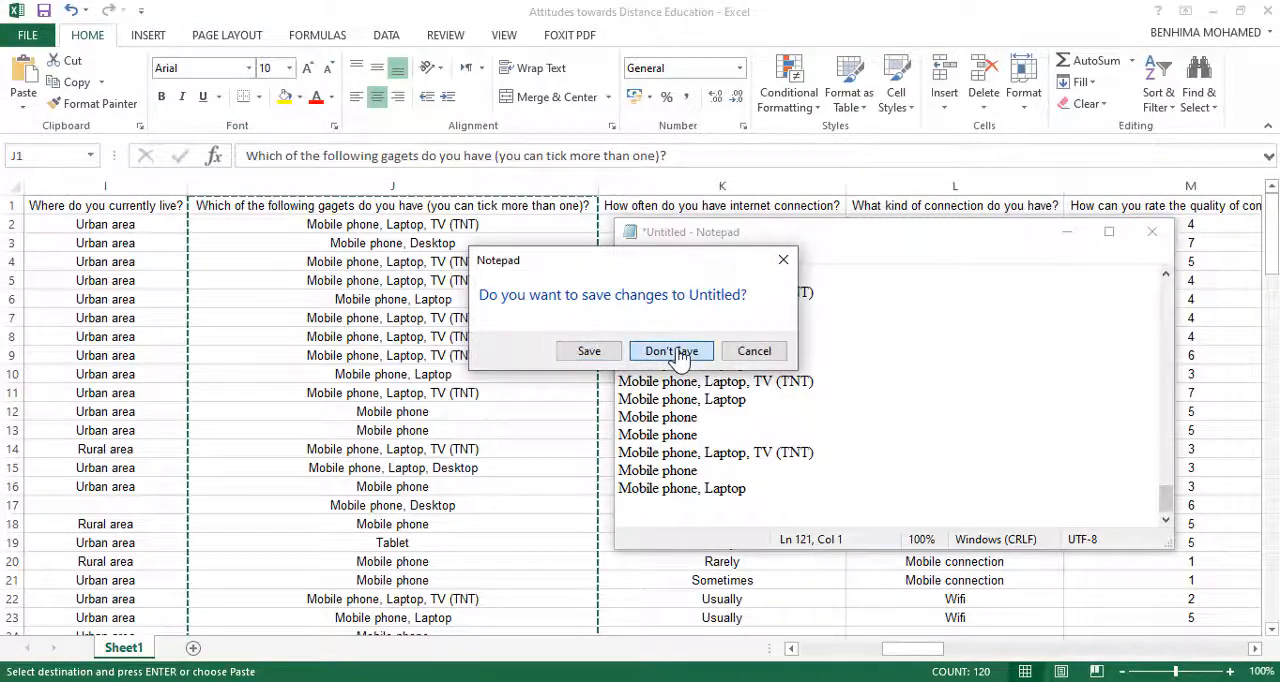
click(671, 351)
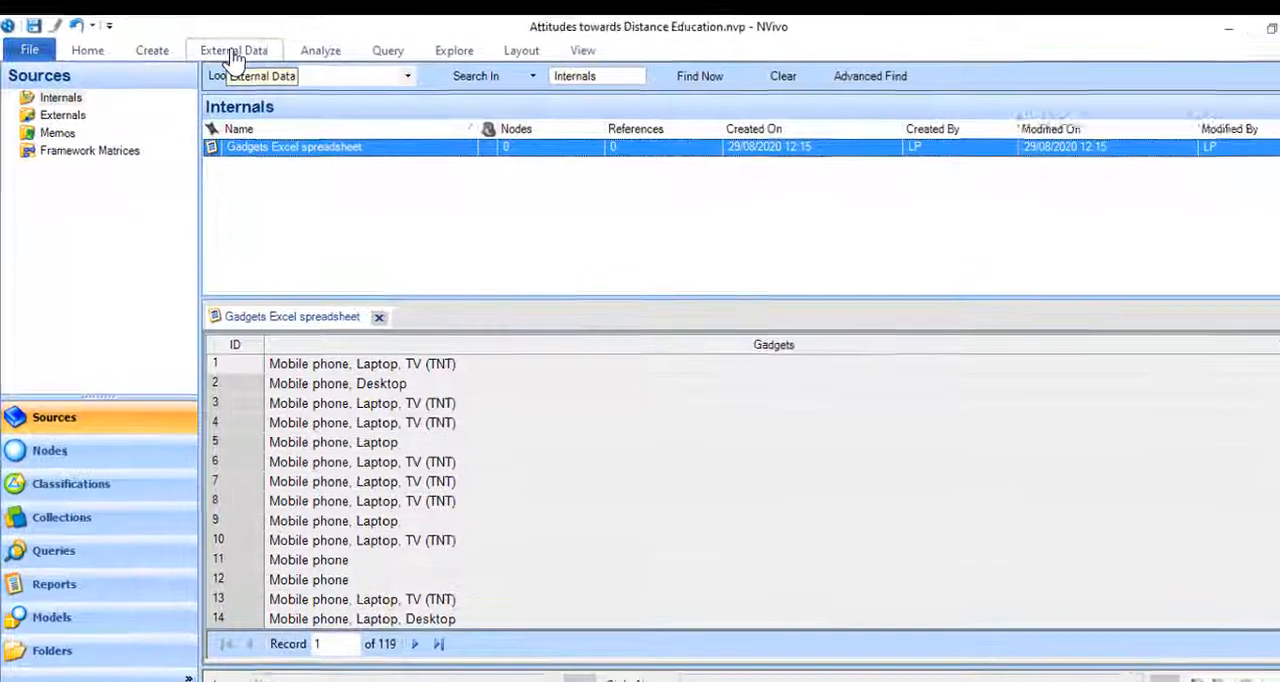
Step: Import the Gadgets text file from the Desktop as an internal document and select it
click(233, 50)
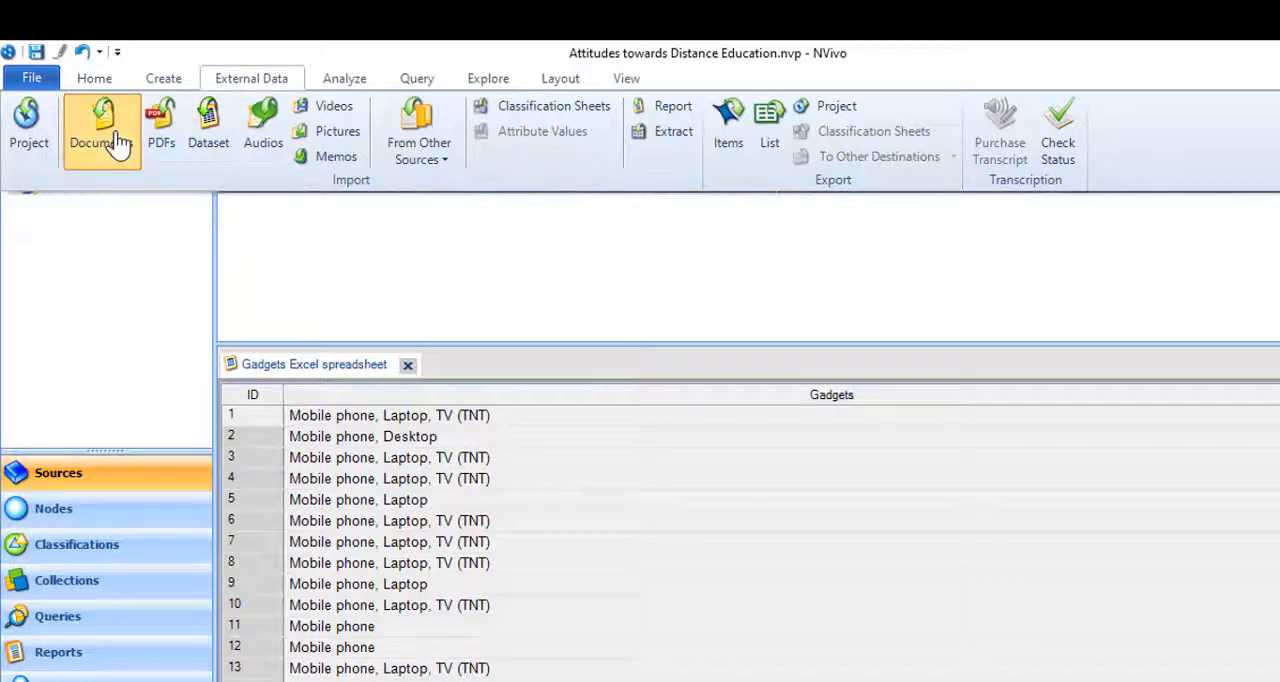
click(101, 125)
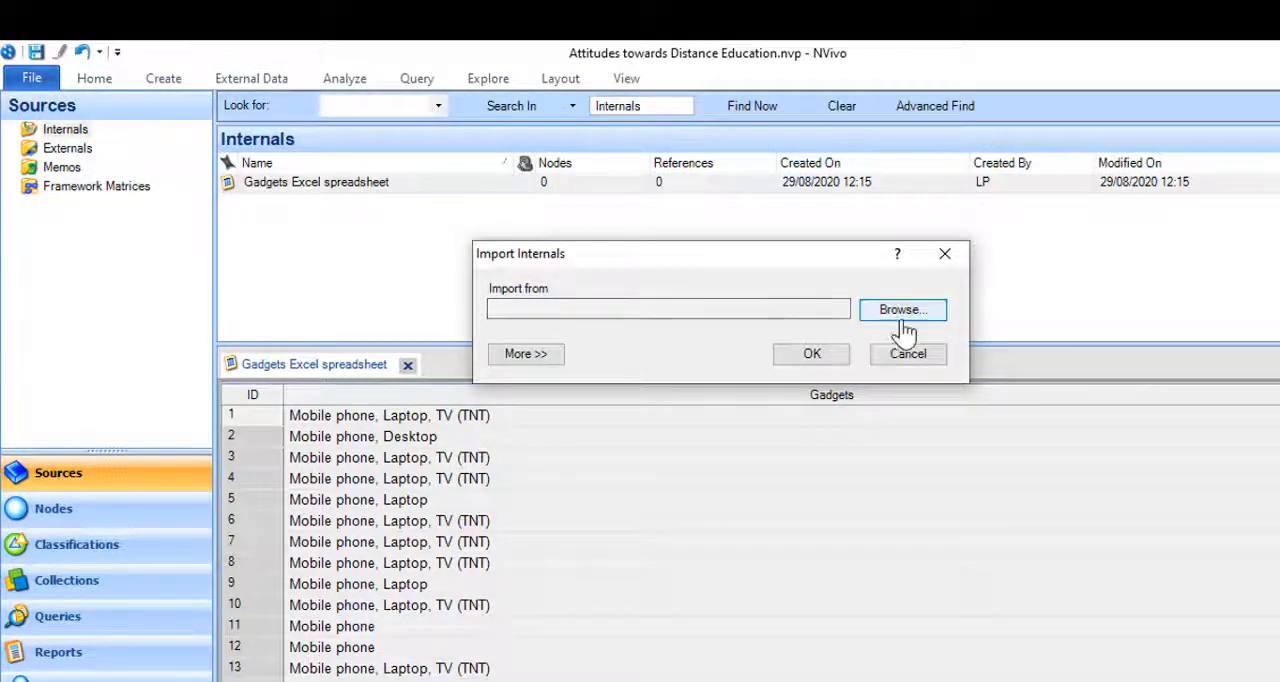
click(901, 309)
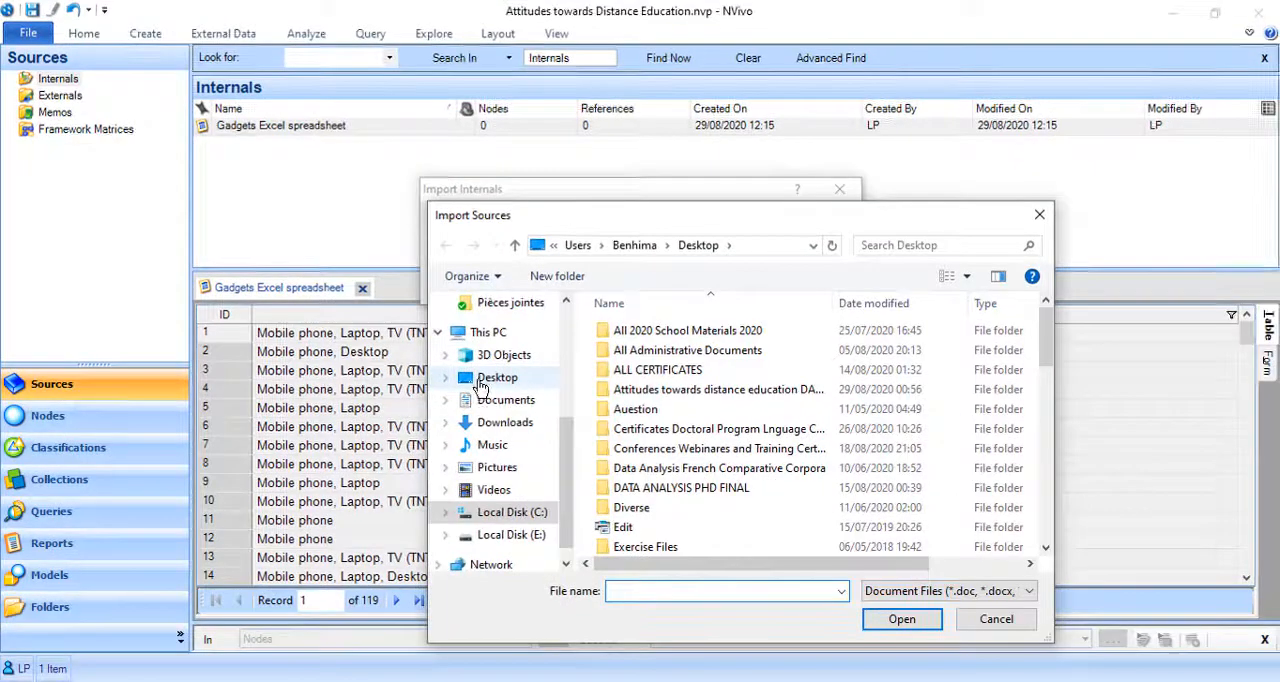
click(497, 377)
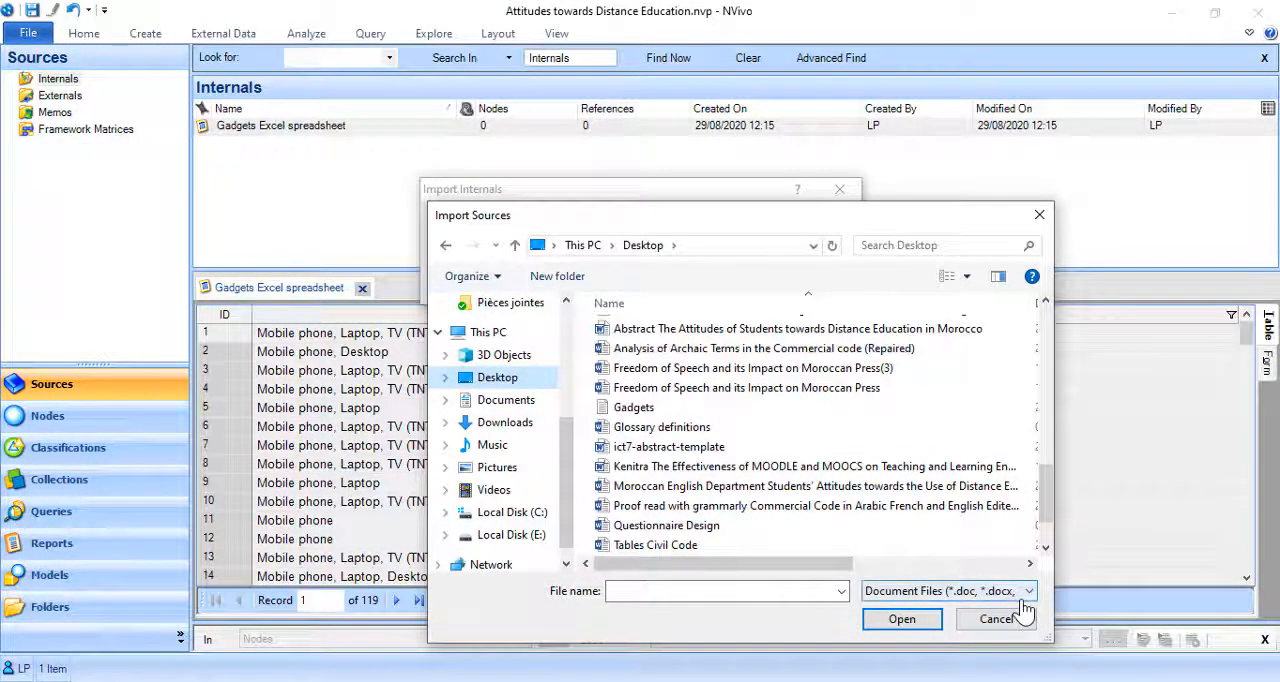
click(1029, 590)
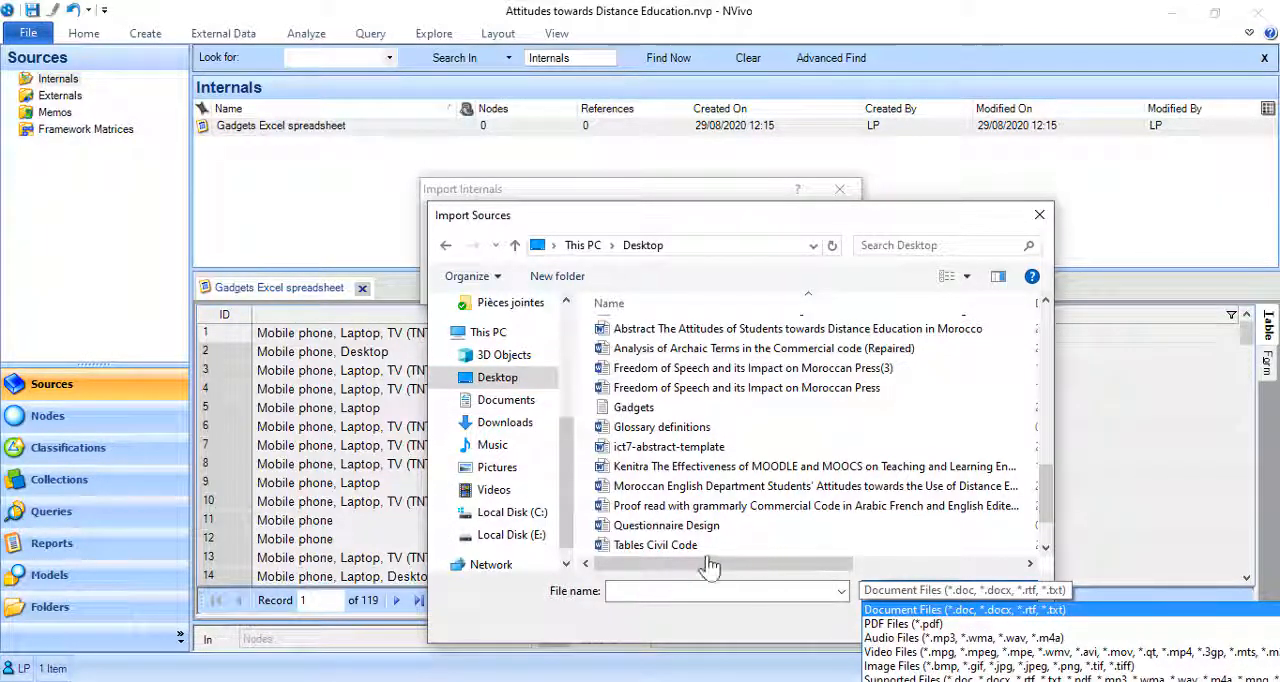
click(634, 407)
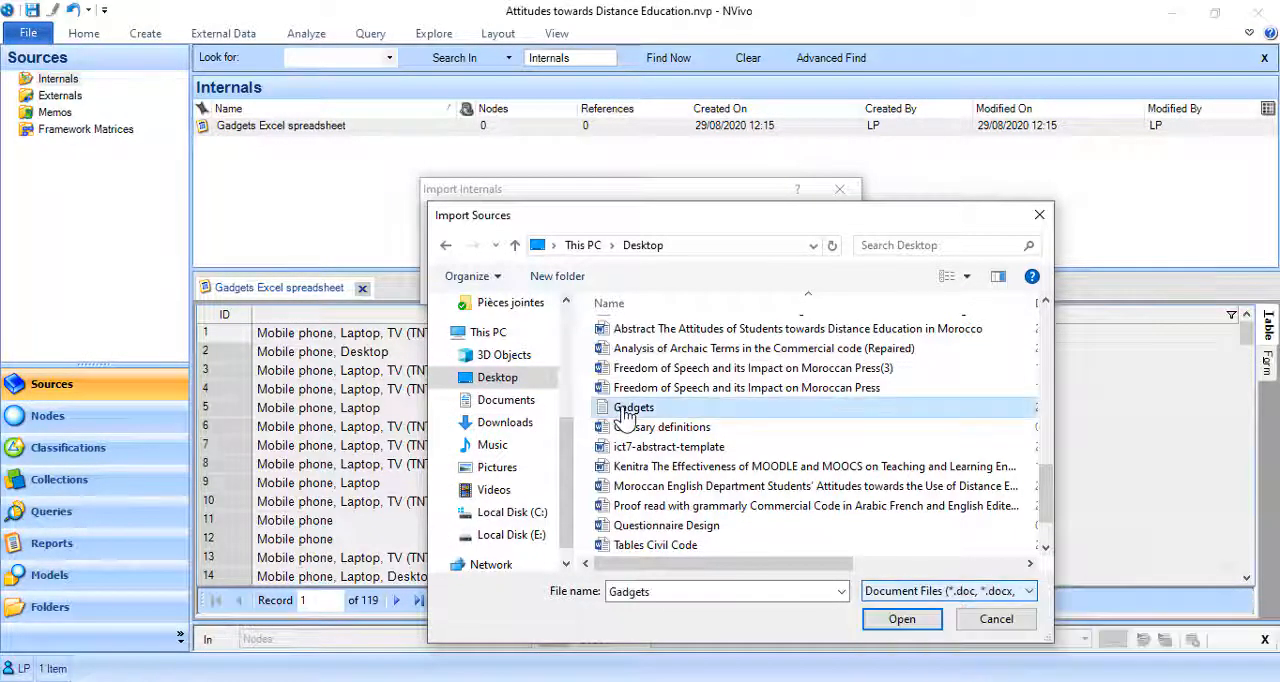
click(901, 618)
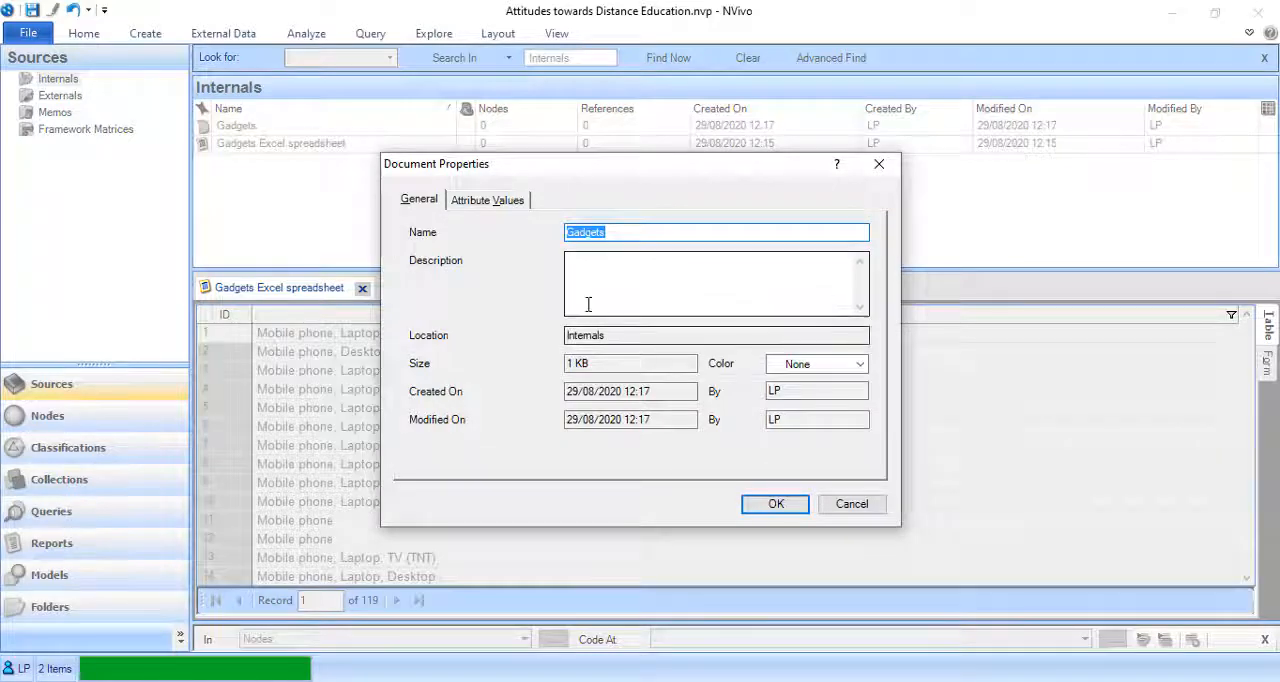
click(775, 503)
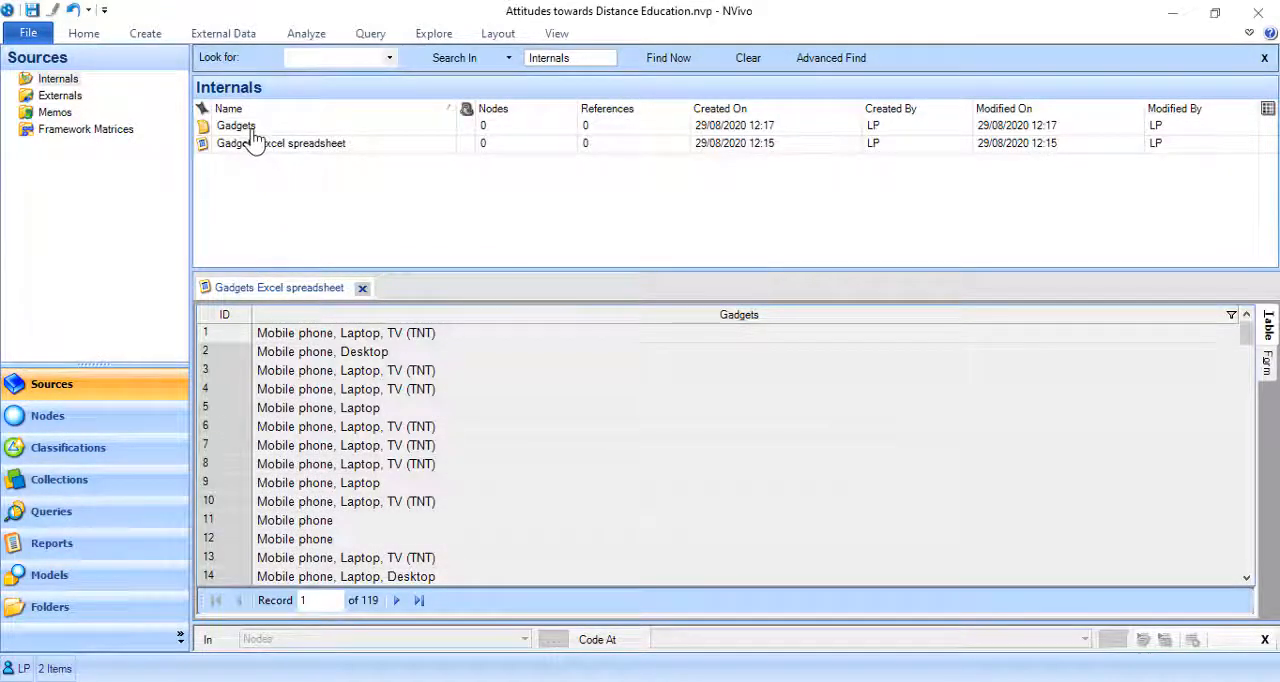
click(236, 125)
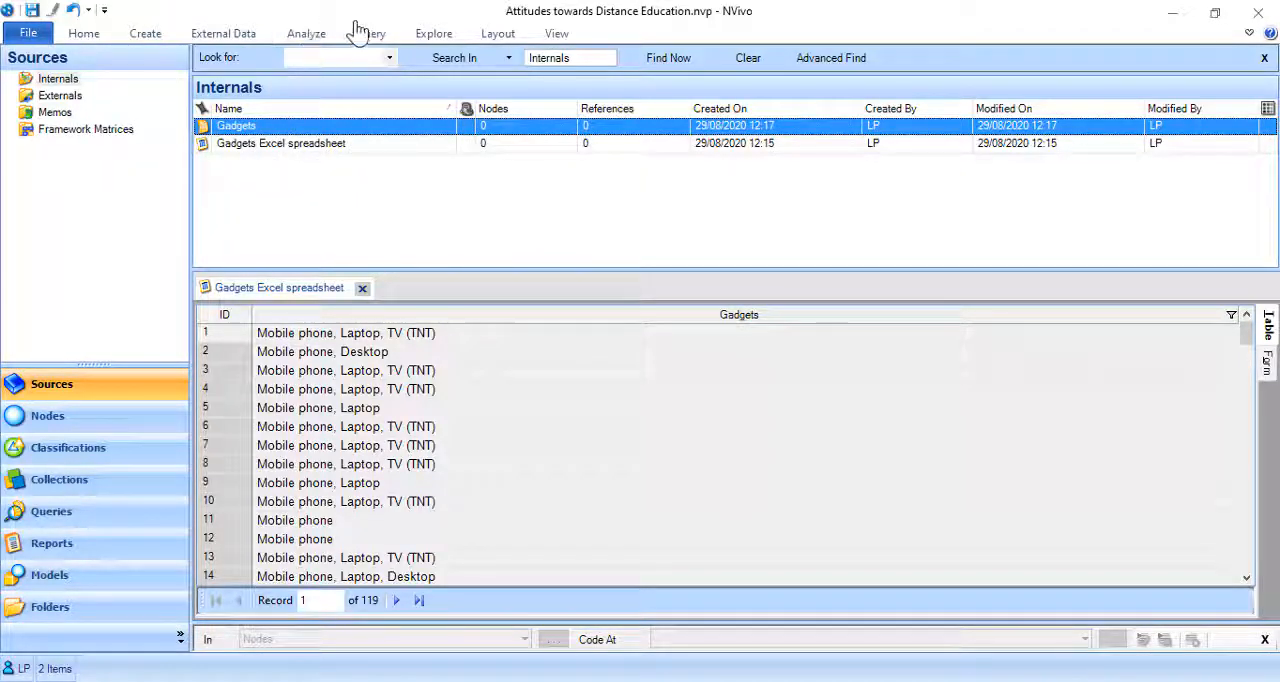
click(370, 33)
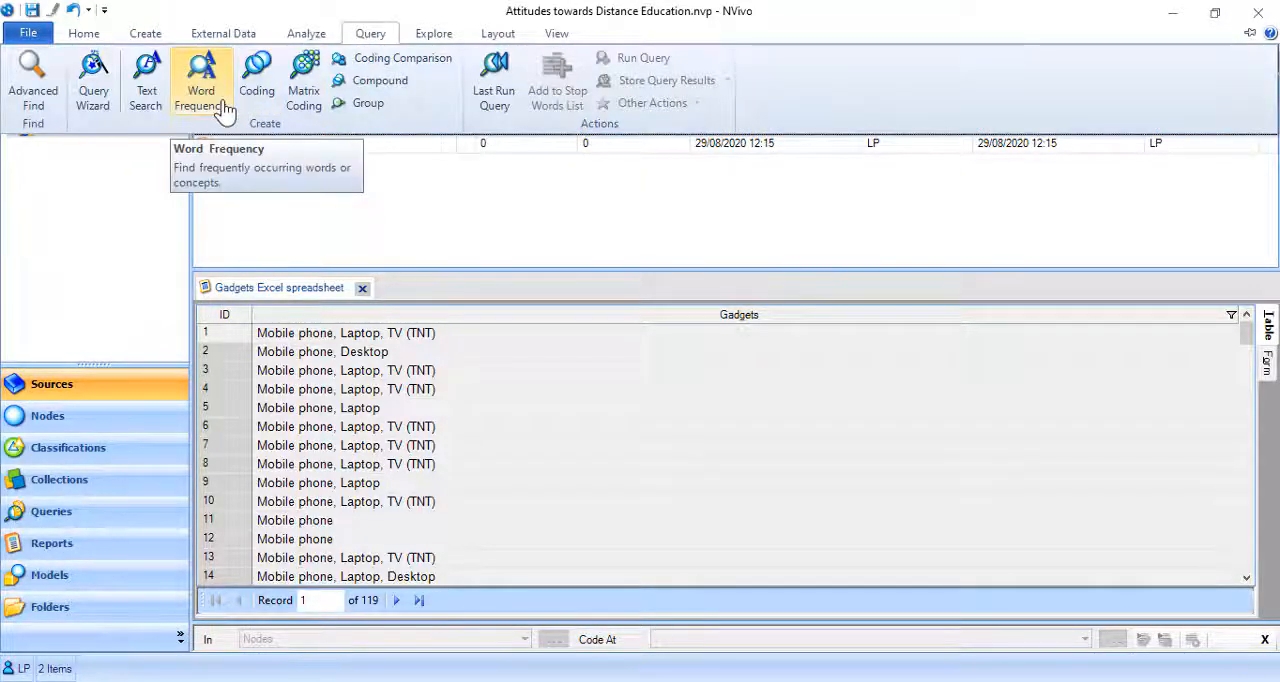
Step: Set up a word frequency query restricted to the selected Gadgets source only
click(201, 80)
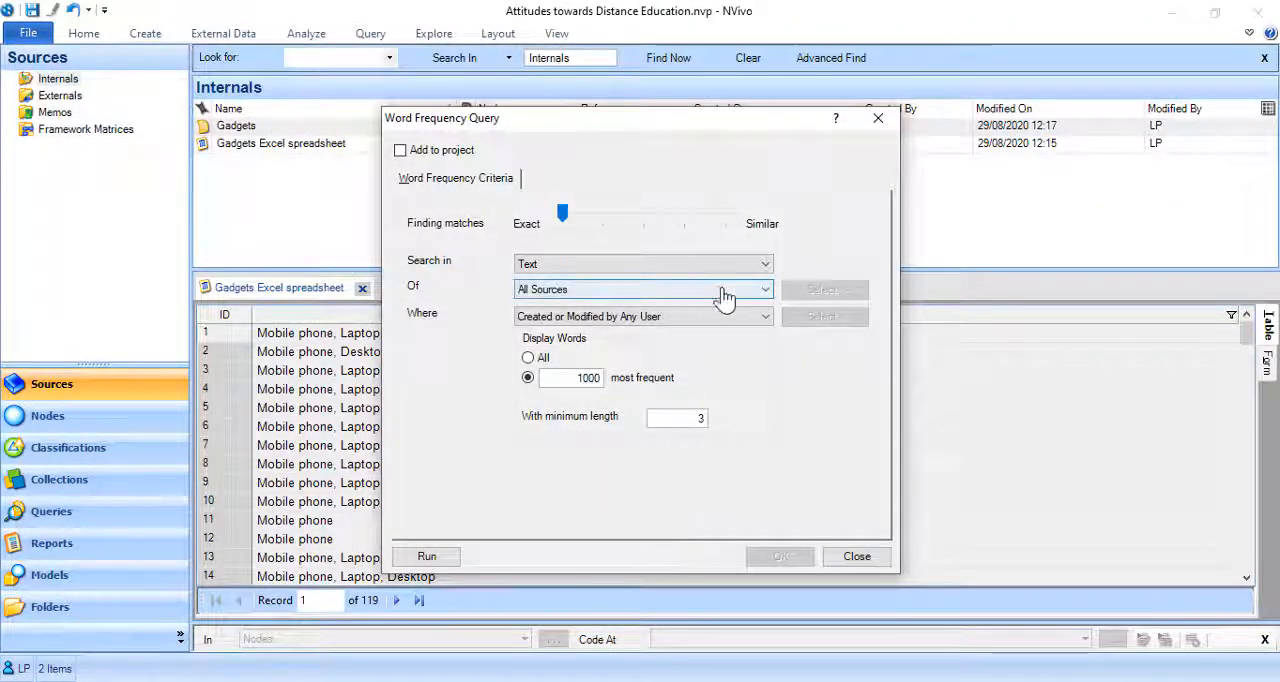
click(643, 289)
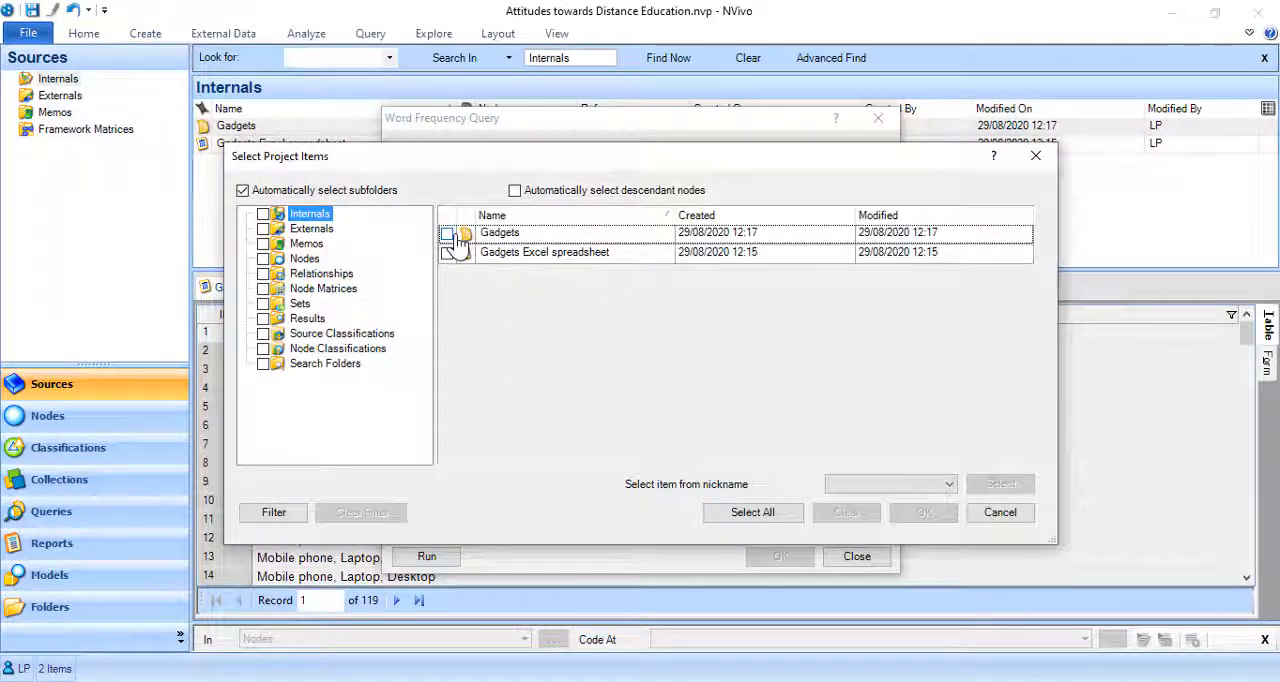
click(447, 232)
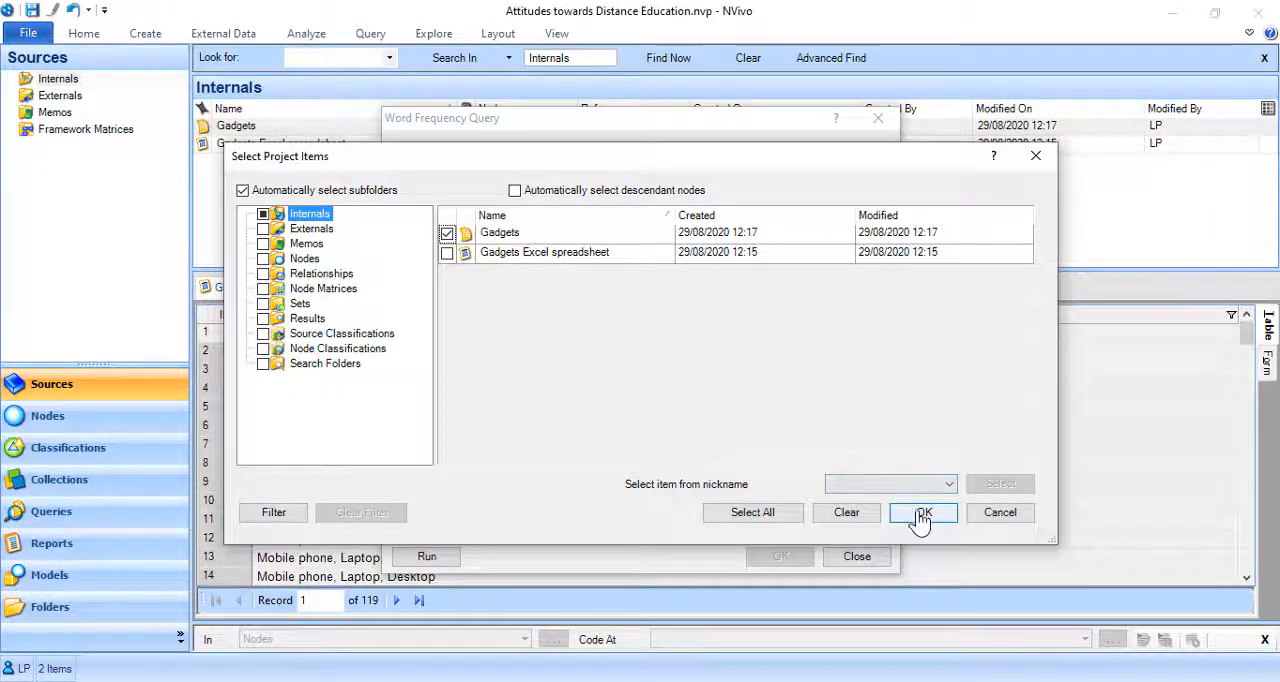
click(921, 512)
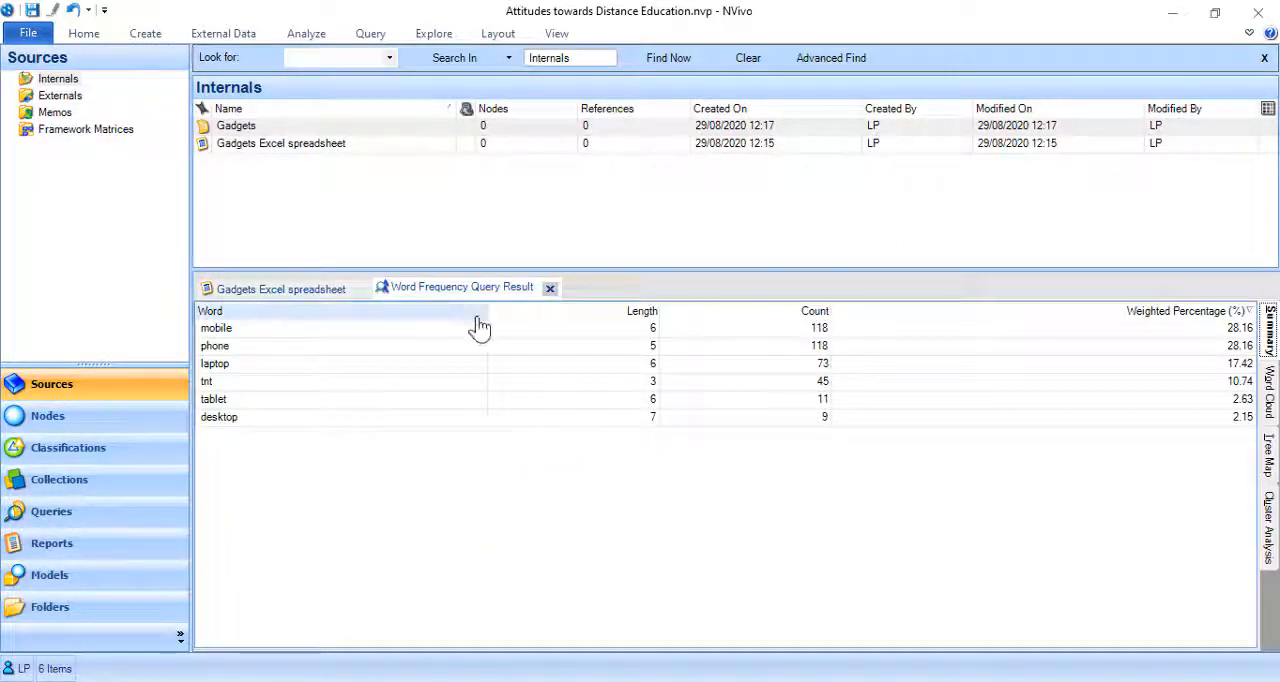
mouse_move(720, 385)
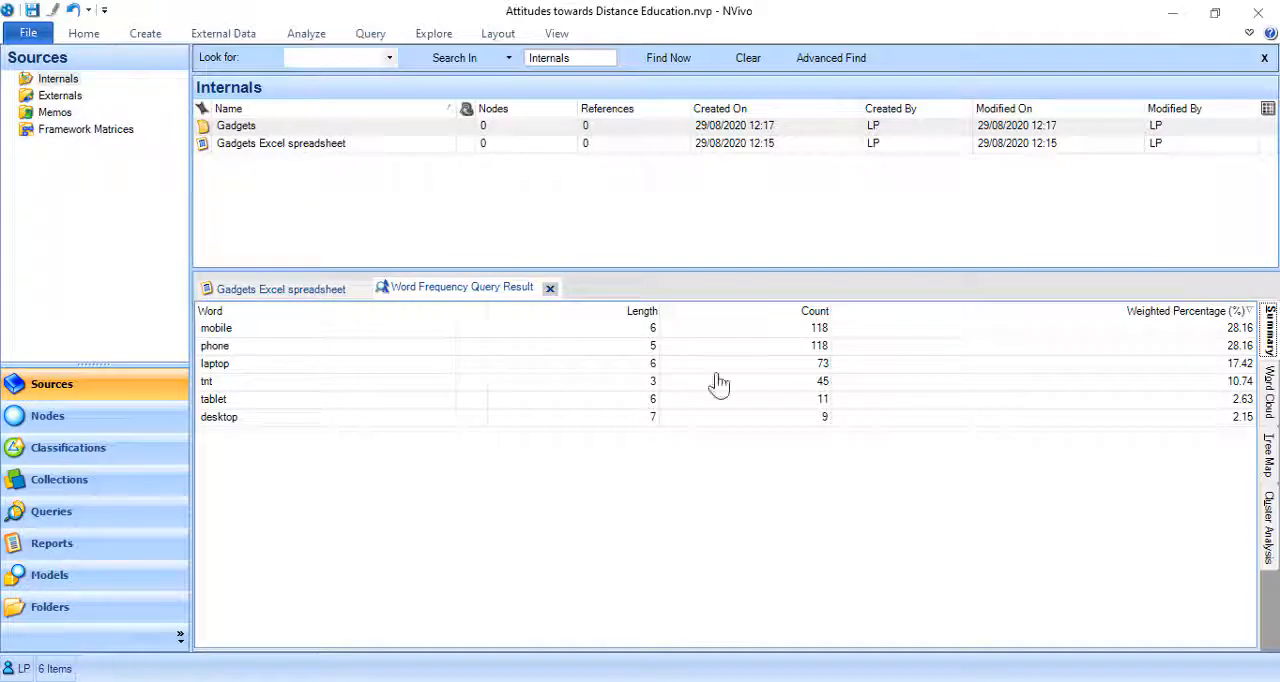
mouse_move(600, 393)
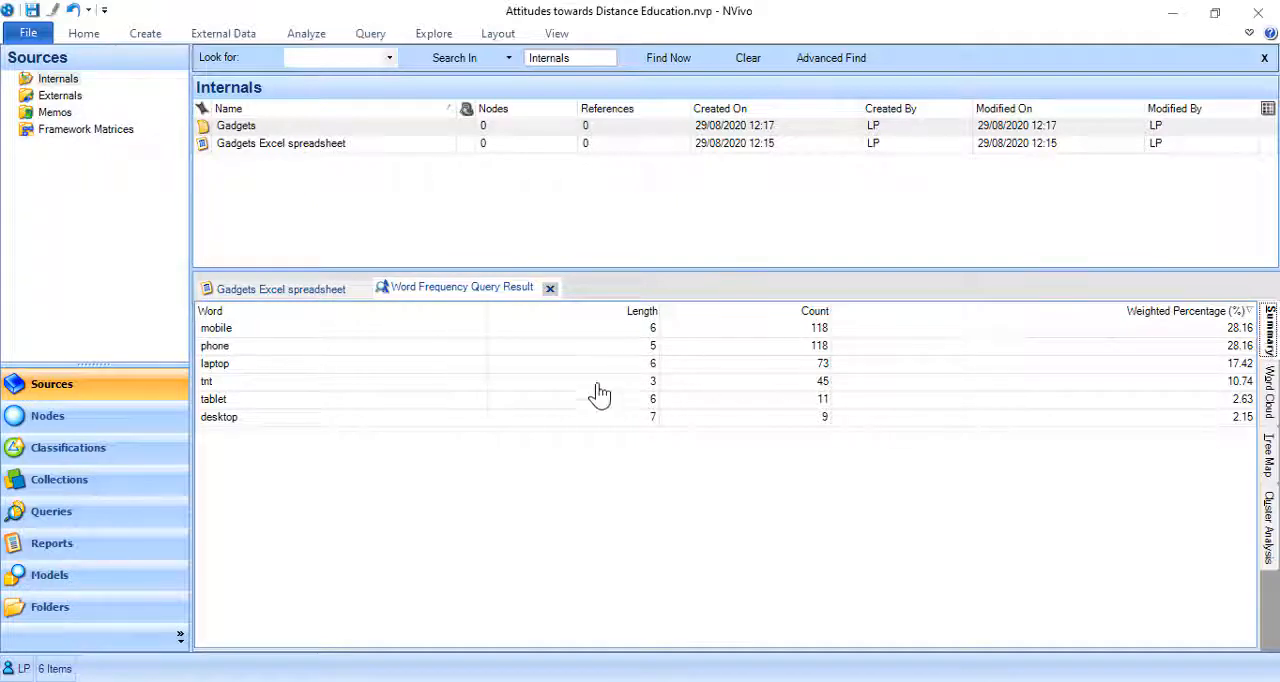
mouse_move(622, 385)
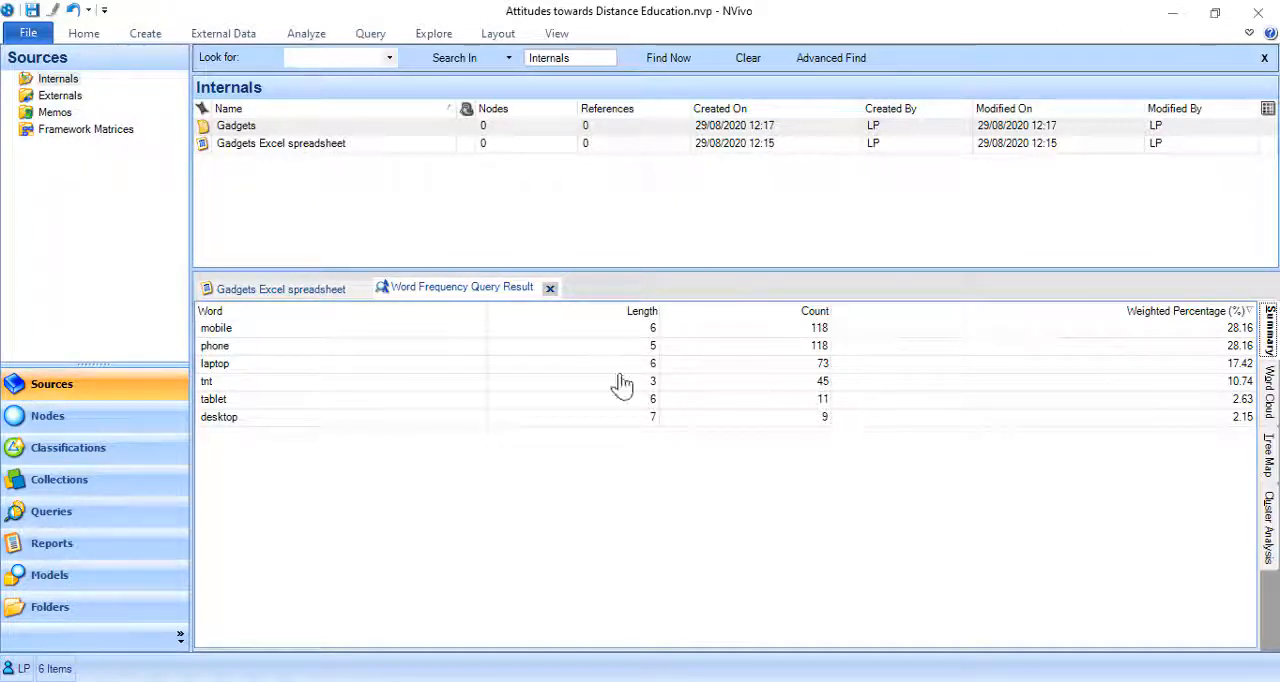
mouse_move(836, 368)
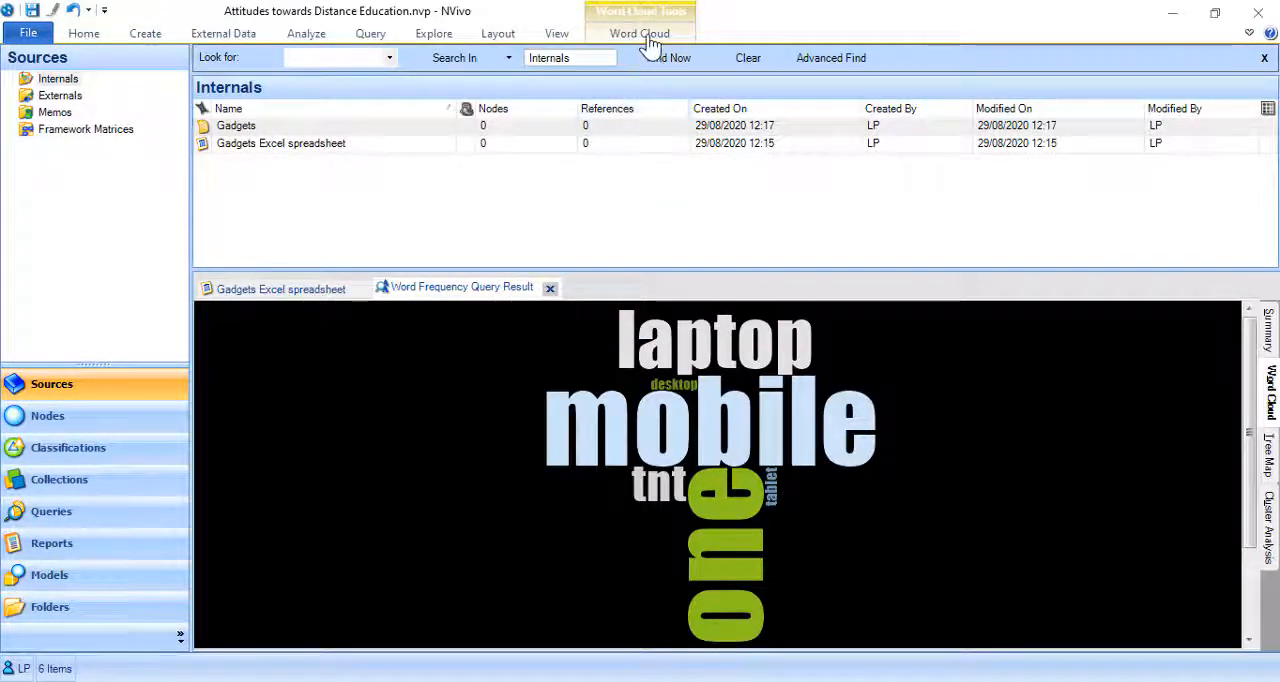
Step: Apply a new colour and layout style to the gadgets word cloud, then bring up its copy options
click(639, 33)
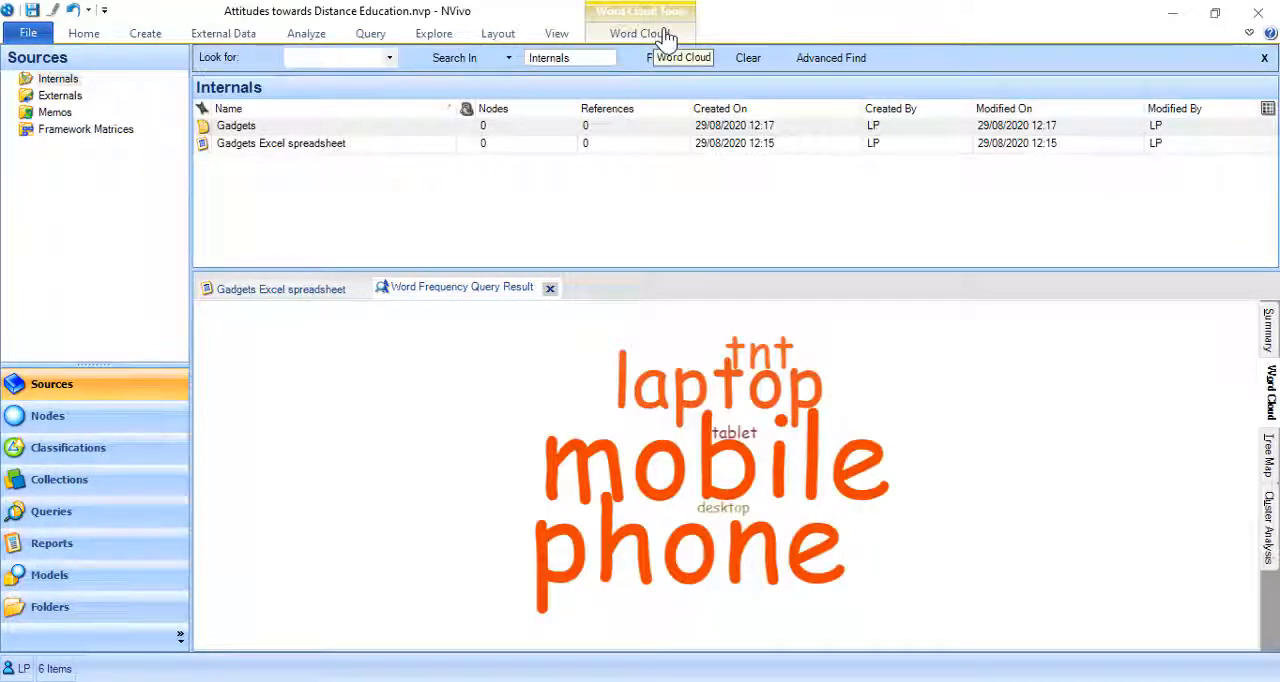
click(639, 33)
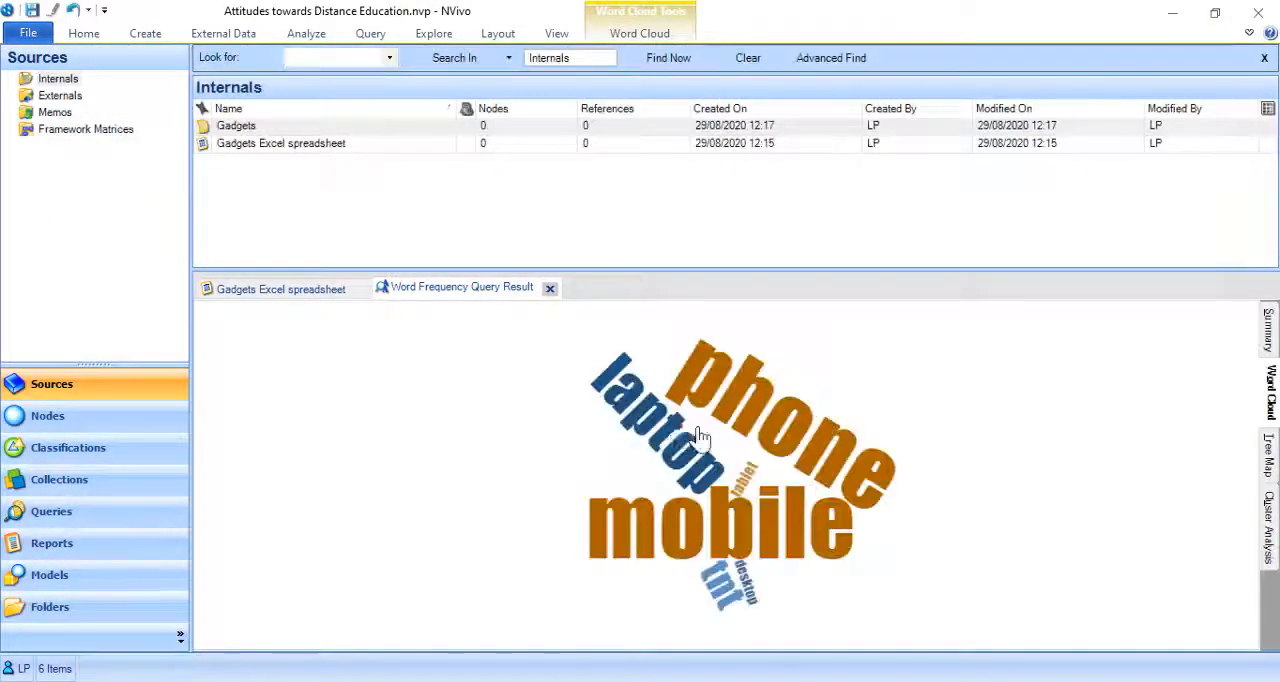
right_click(700, 435)
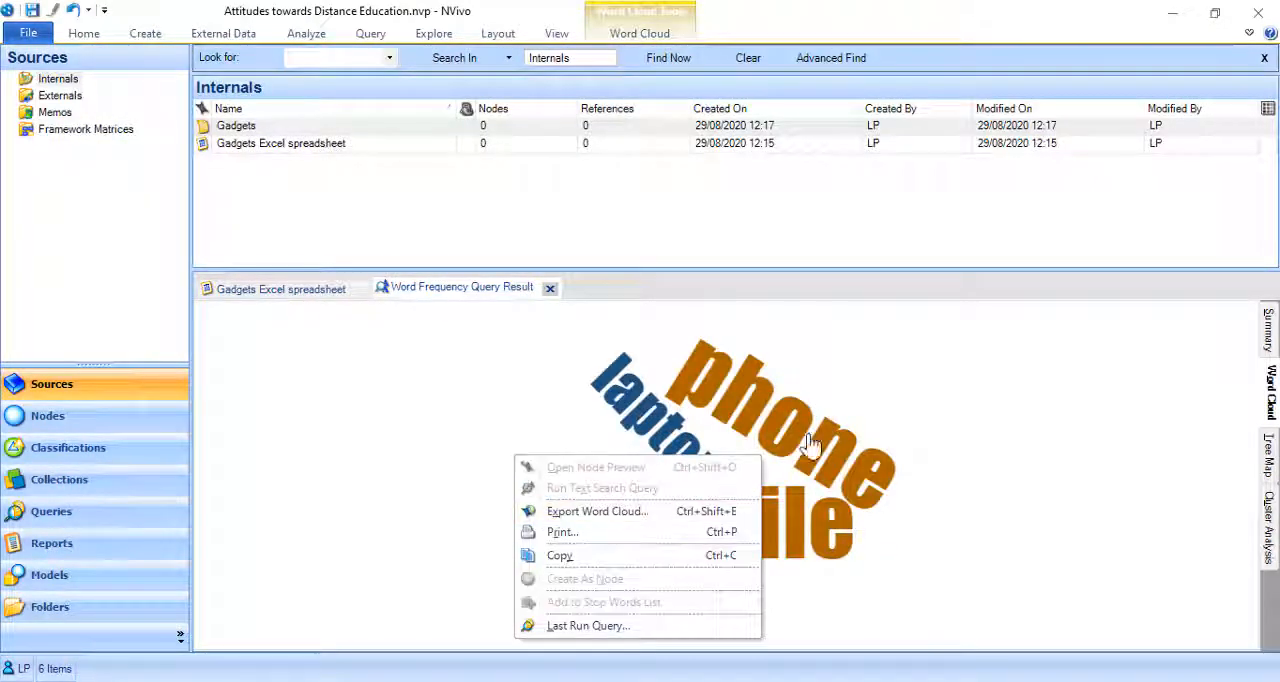
mouse_move(874, 407)
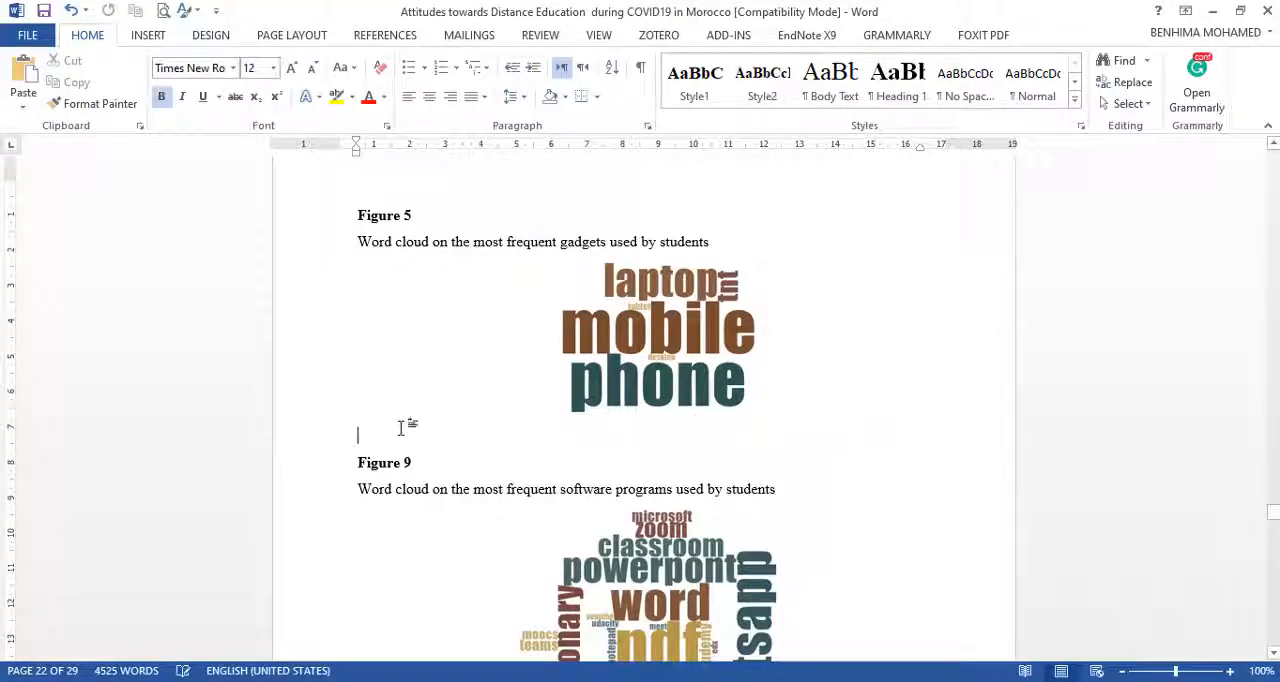
Step: Insert a blank line below the Figure 5 gadgets word cloud
key(enter)
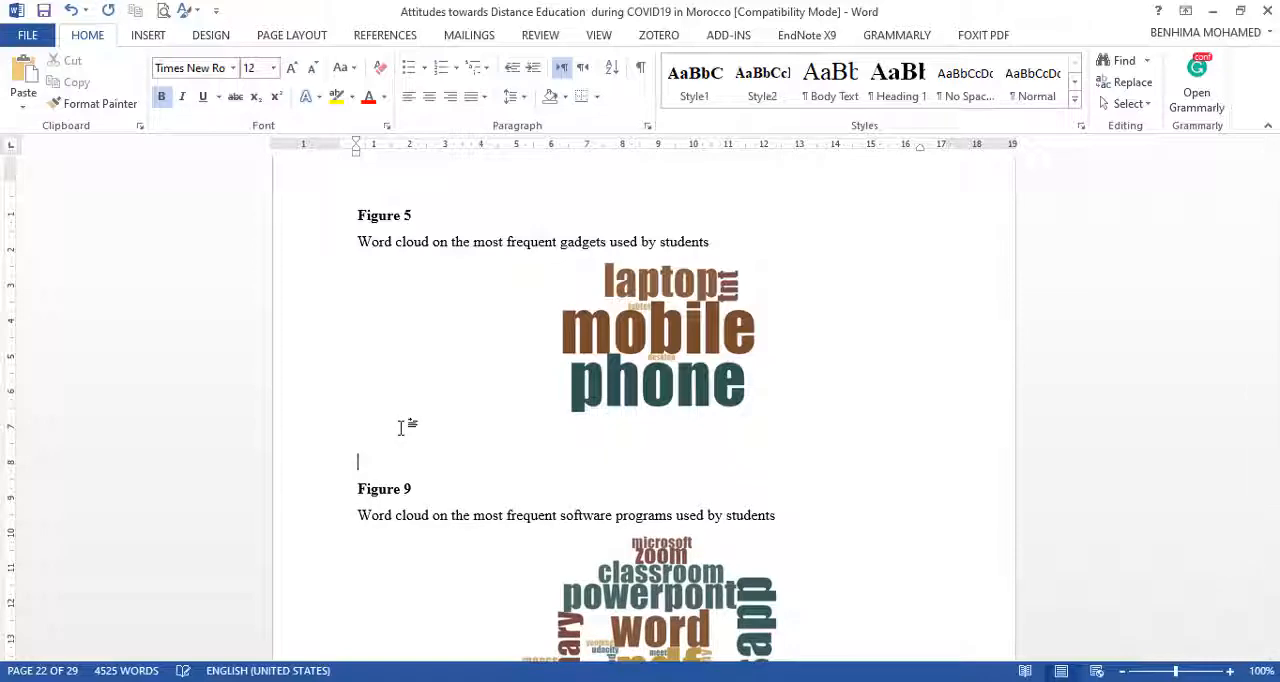